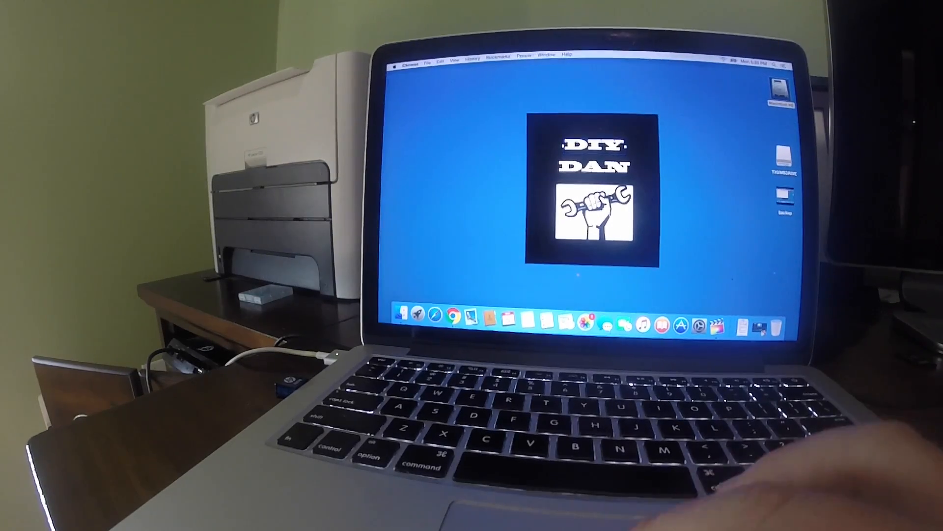
{"action": "mouse_move", "coordinate": [454, 316]}
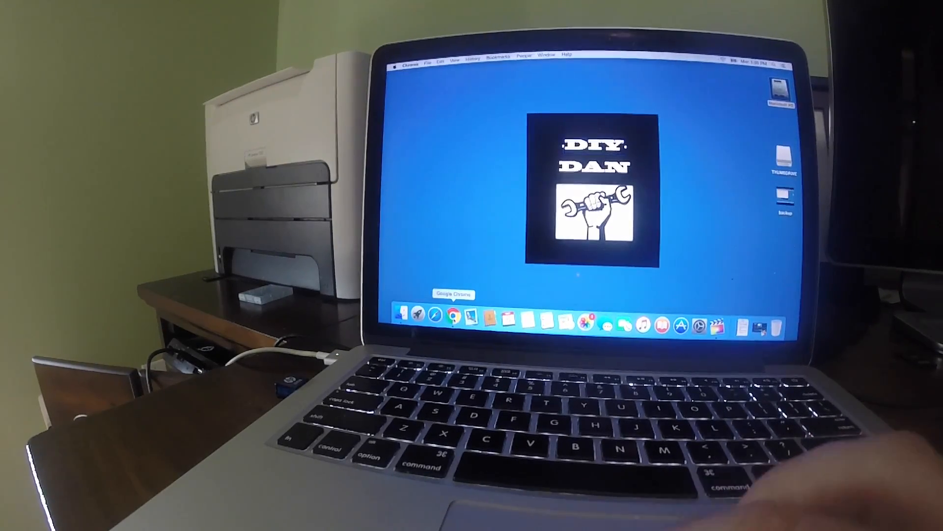
Open a Finder window from the Dock, close it, and open the Apple menu.
{"action": "left_click", "coordinate": [454, 315]}
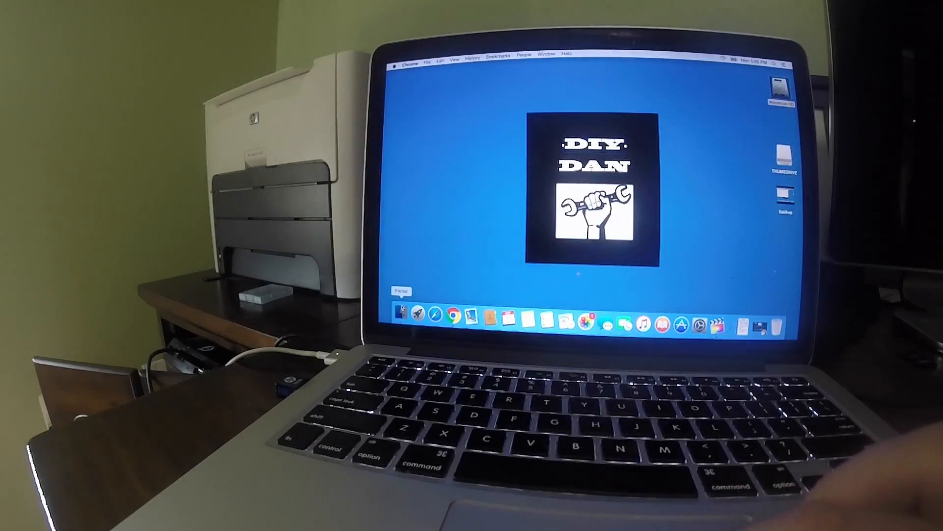
{"action": "left_click", "coordinate": [403, 316]}
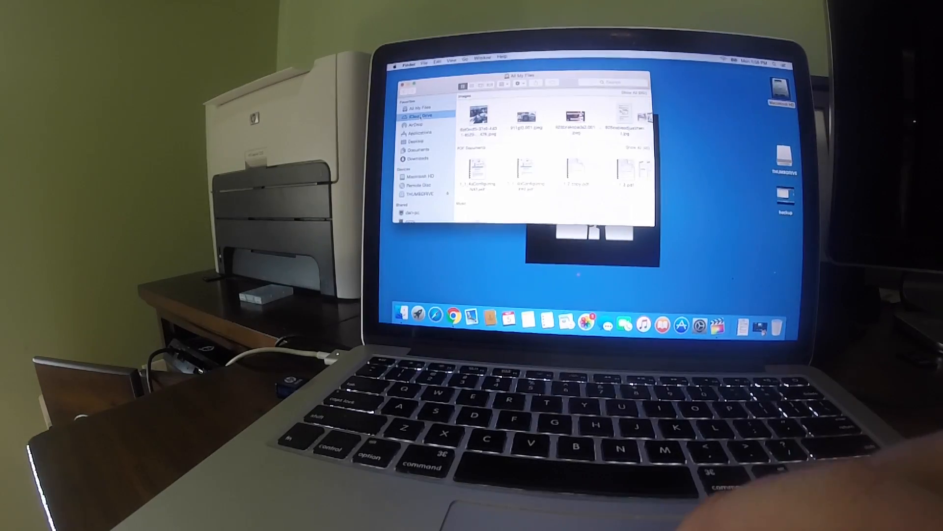
{"action": "left_click", "coordinate": [416, 132]}
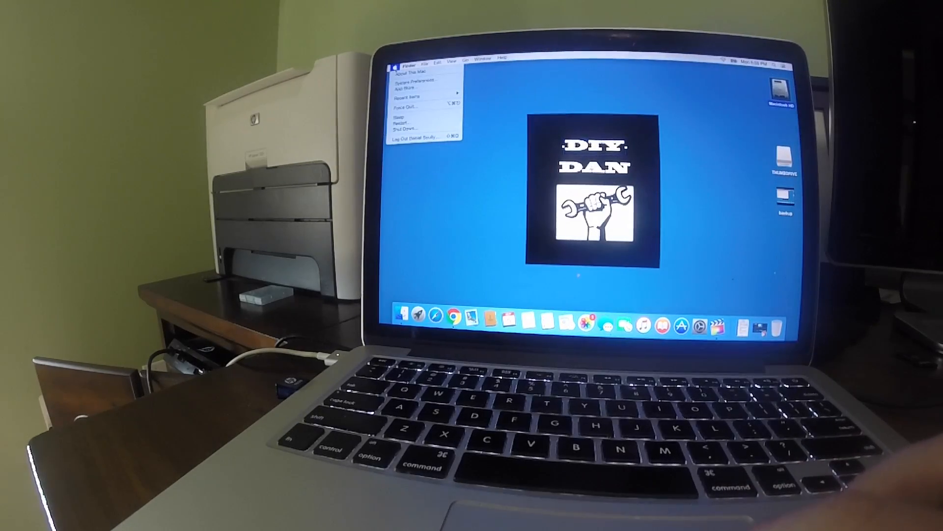
{"action": "mouse_move", "coordinate": [415, 71]}
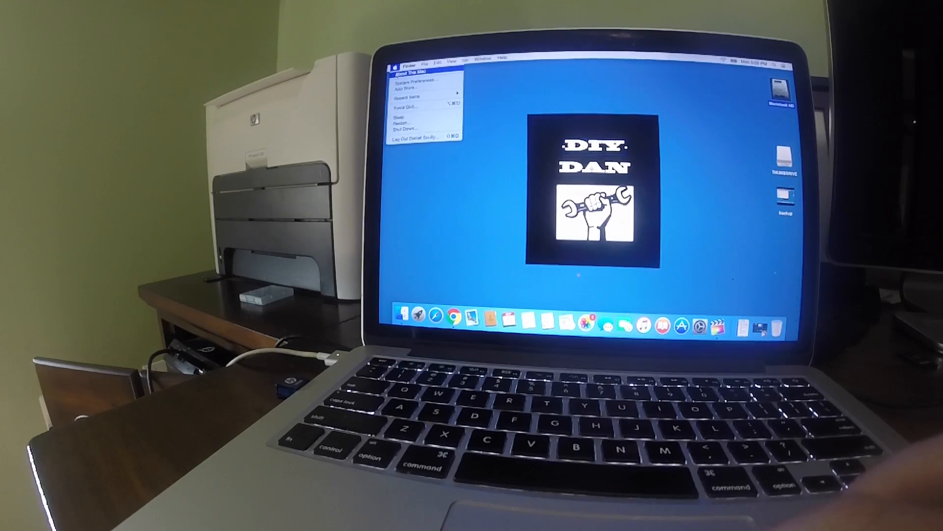
View About This Mac's OS X Yosemite overview, then the built-in display details.
{"action": "left_click", "coordinate": [413, 79]}
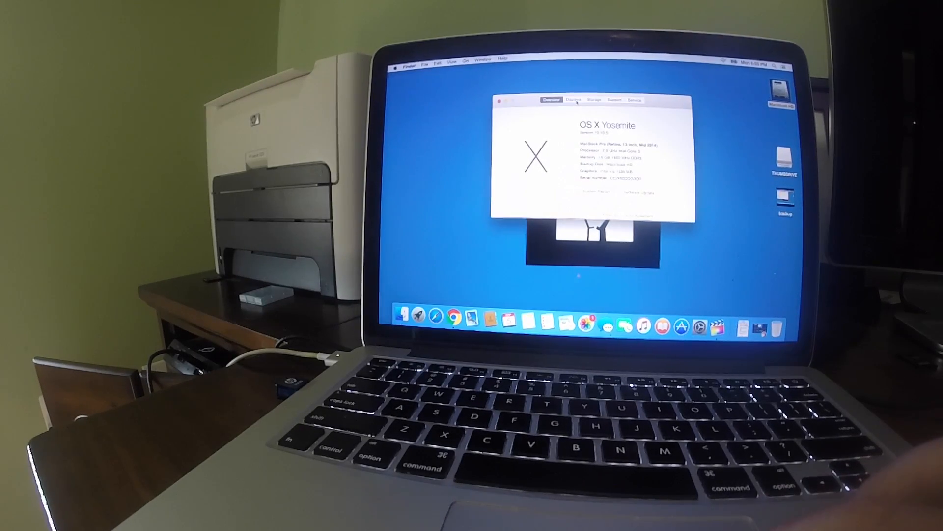
{"action": "left_click", "coordinate": [574, 100]}
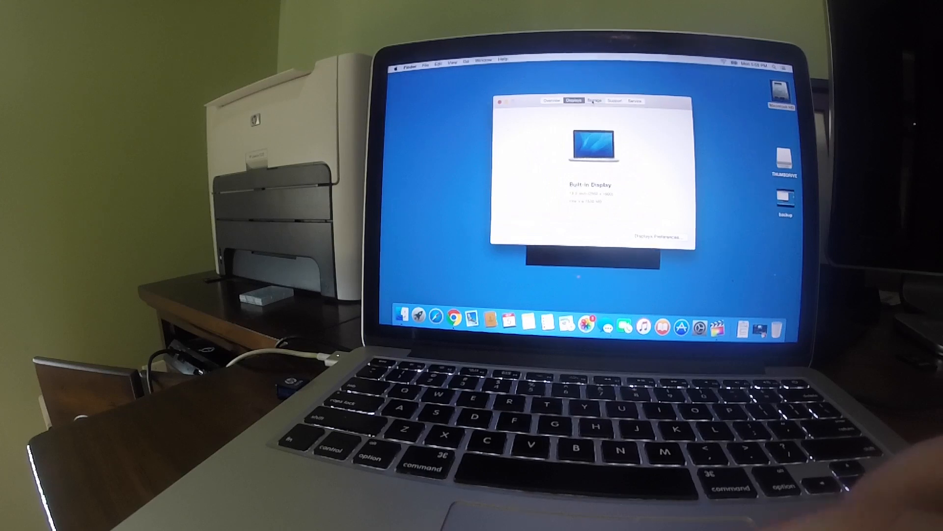
{"action": "left_click", "coordinate": [614, 100]}
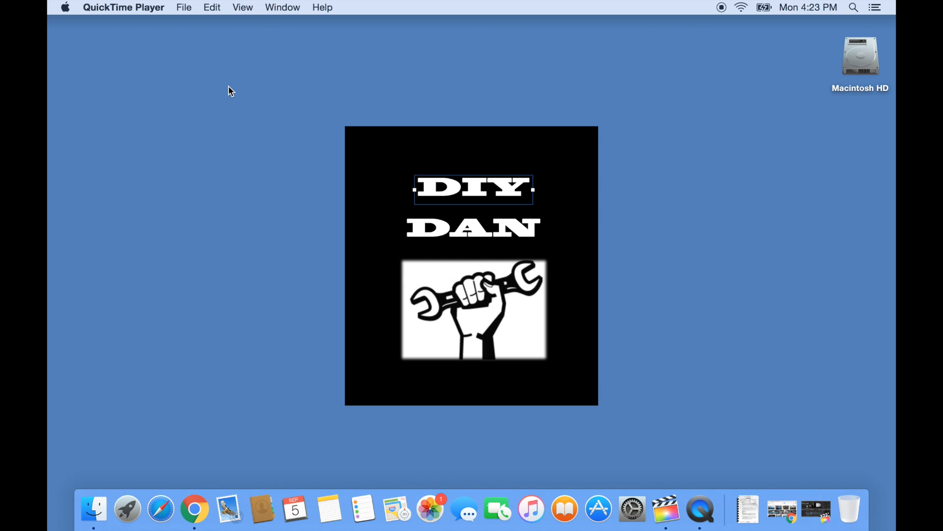
Open a new Finder window showing the Downloads folder.
{"action": "left_click", "coordinate": [93, 508]}
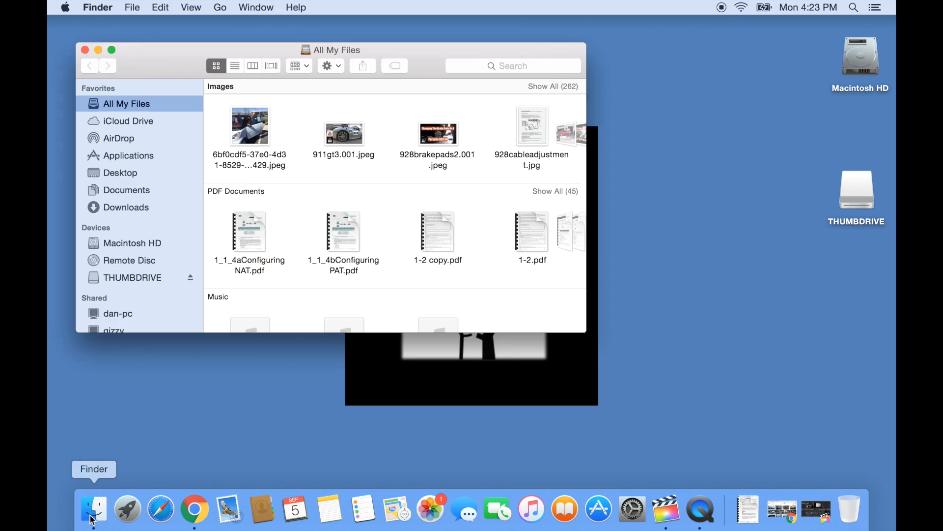
{"action": "left_click", "coordinate": [126, 207]}
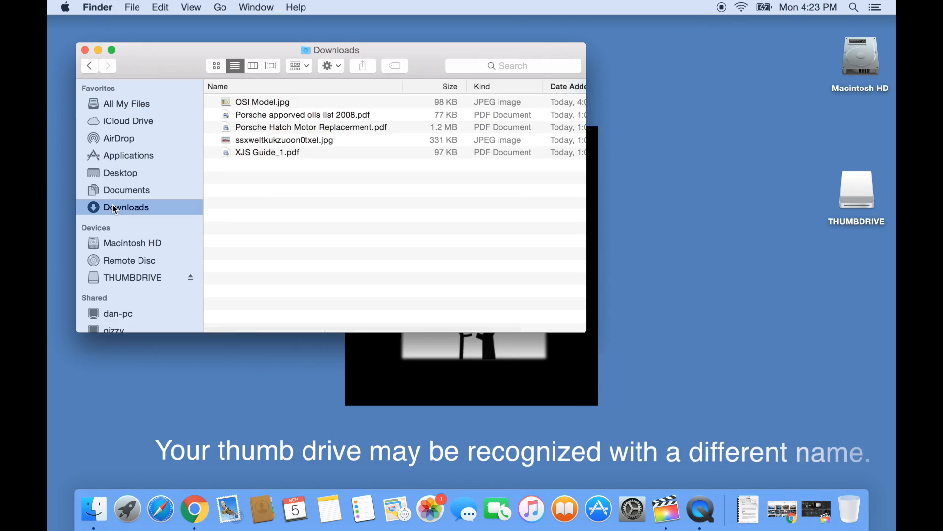
{"action": "mouse_move", "coordinate": [672, 164]}
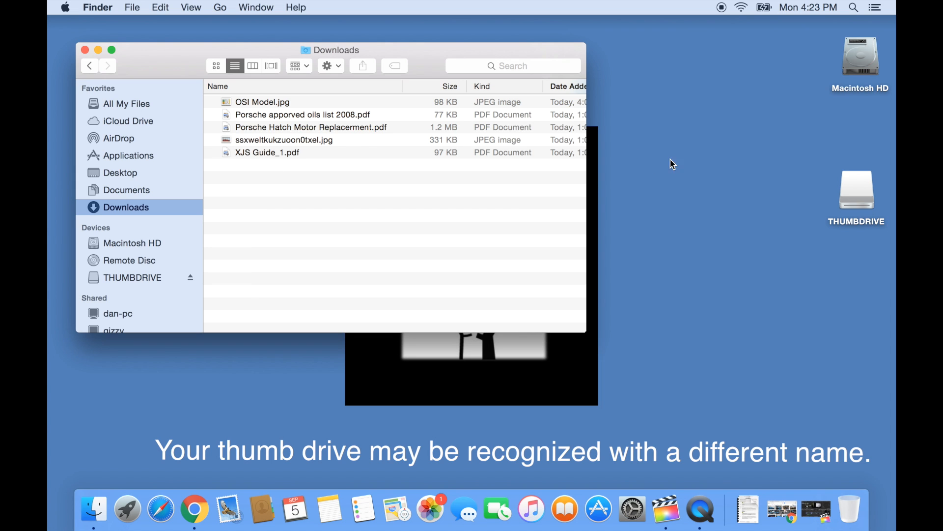
Create a folder named Backup on THUMBDRIVE and open it.
{"action": "left_click", "coordinate": [856, 190]}
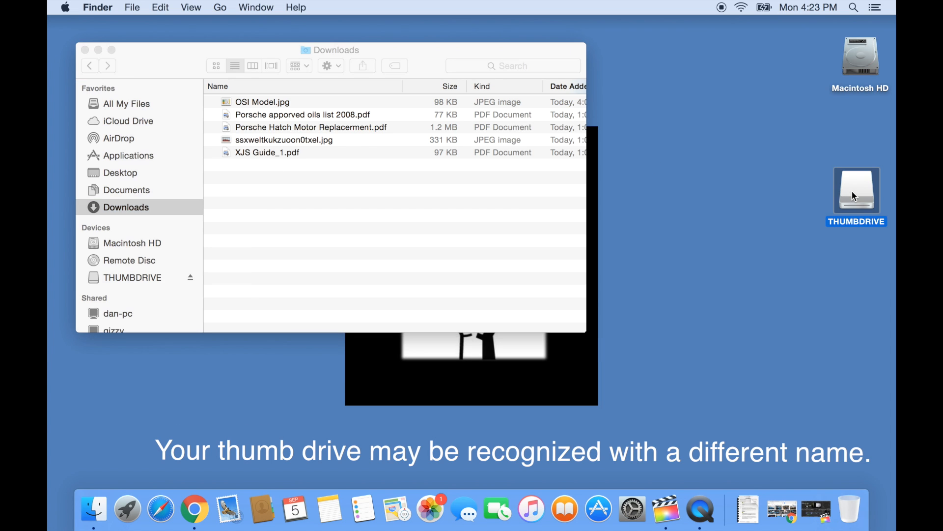
{"action": "double_click", "coordinate": [856, 190]}
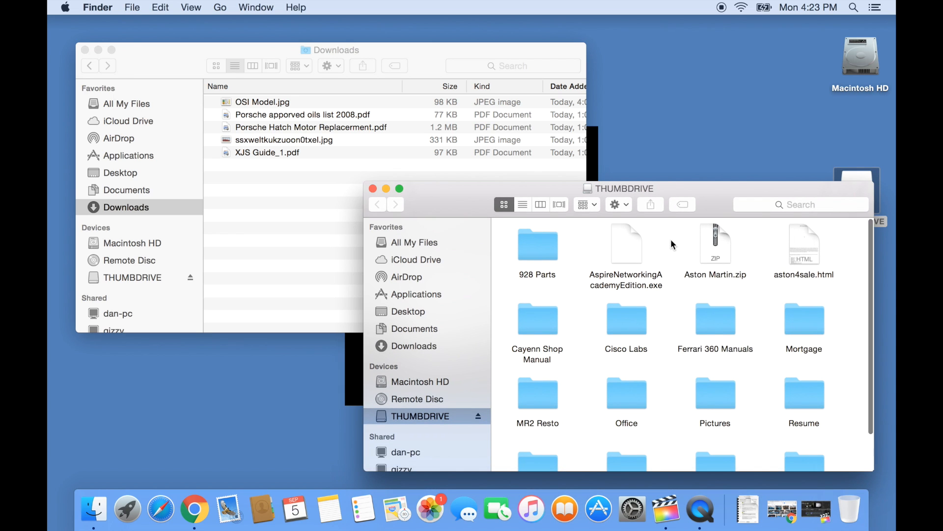
{"action": "right_click", "coordinate": [672, 246]}
{"action": "type", "text": "Backup"}
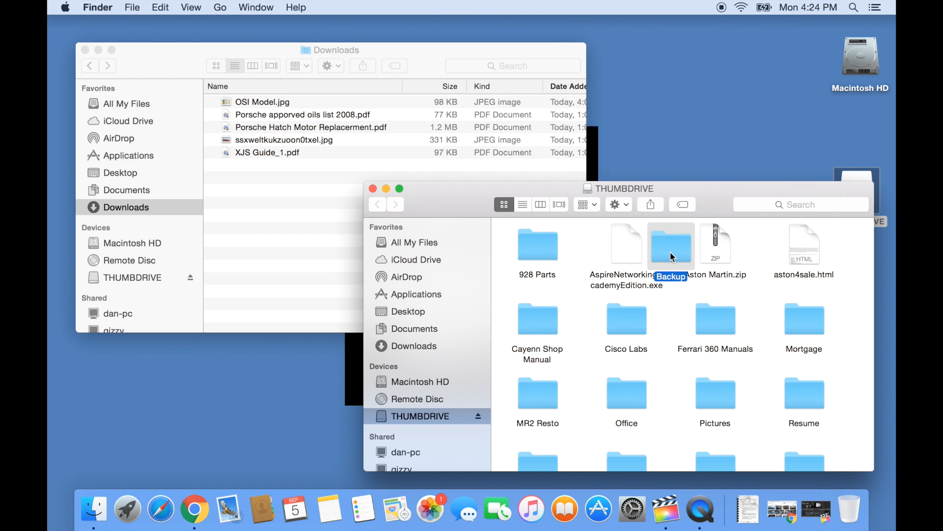
{"action": "double_click", "coordinate": [671, 244]}
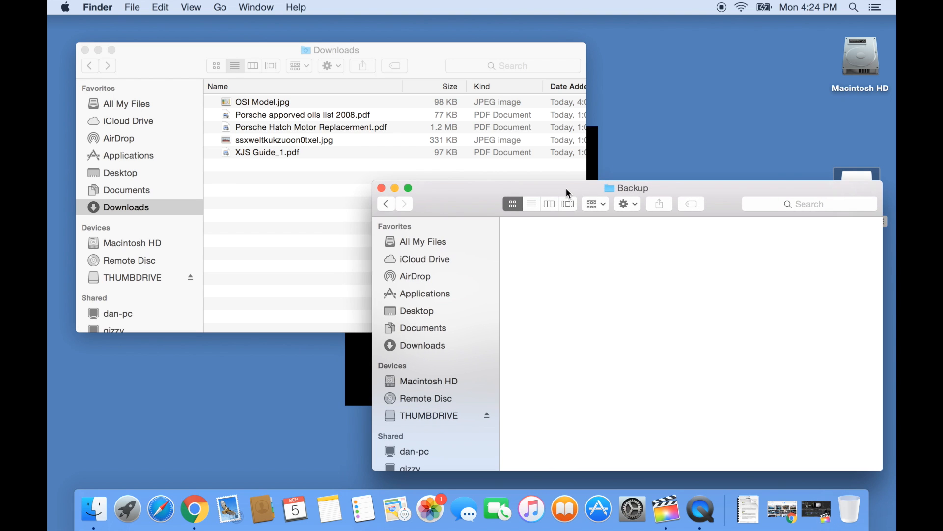
{"action": "mouse_move", "coordinate": [264, 58]}
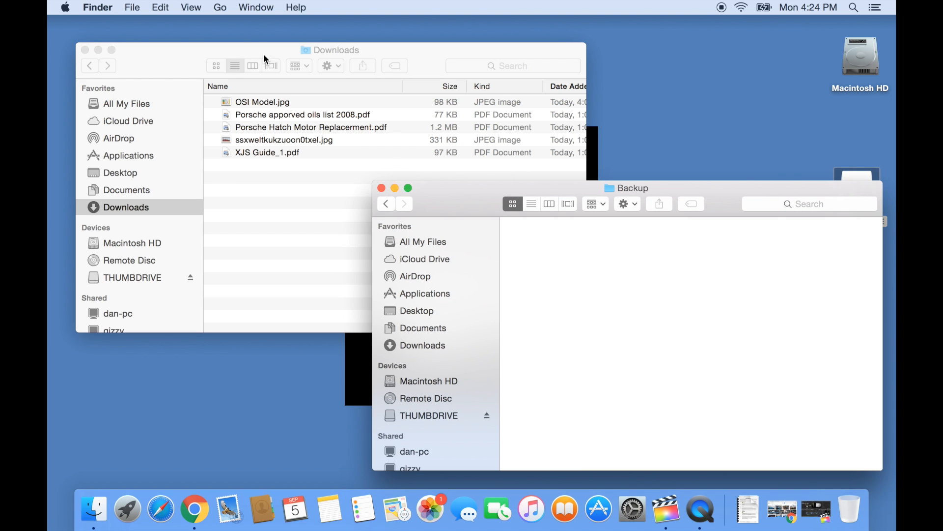
Copy all five Downloads files and paste them into Backup.
{"action": "left_click", "coordinate": [161, 7]}
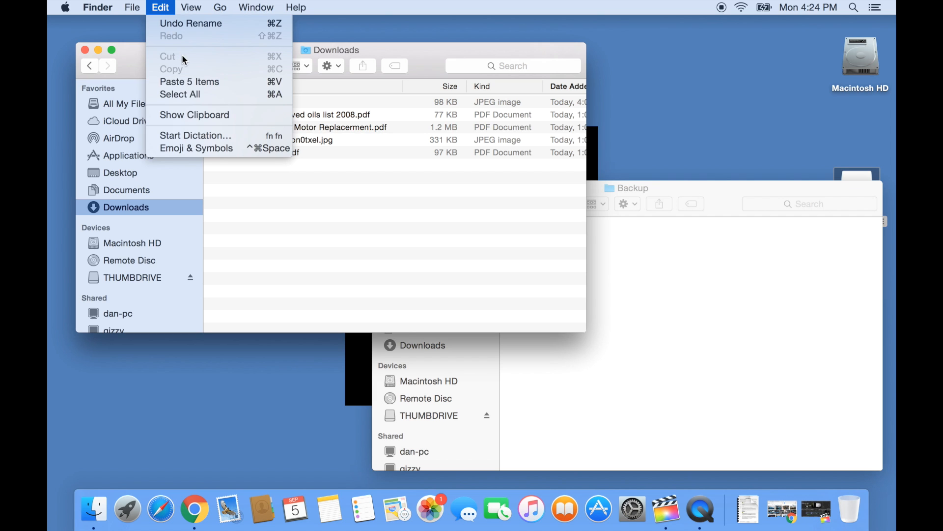
{"action": "mouse_move", "coordinate": [199, 94]}
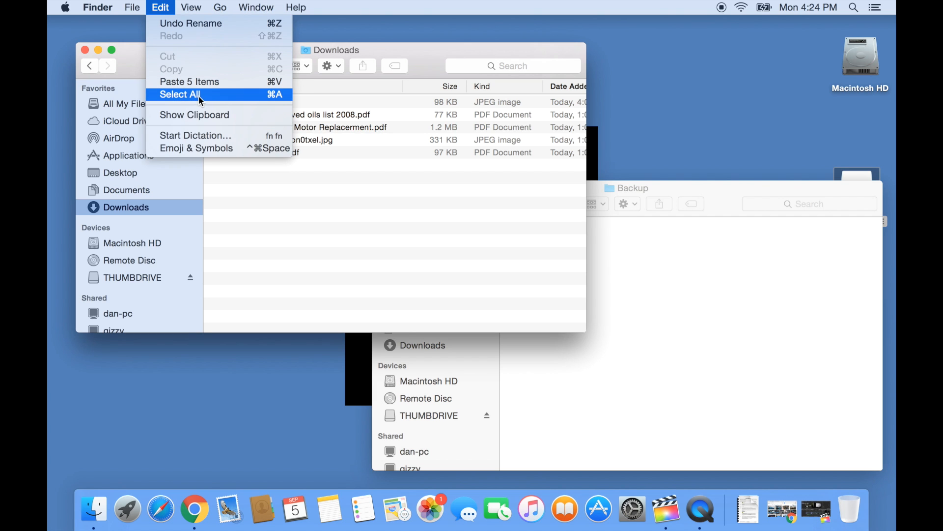
{"action": "left_click", "coordinate": [180, 94]}
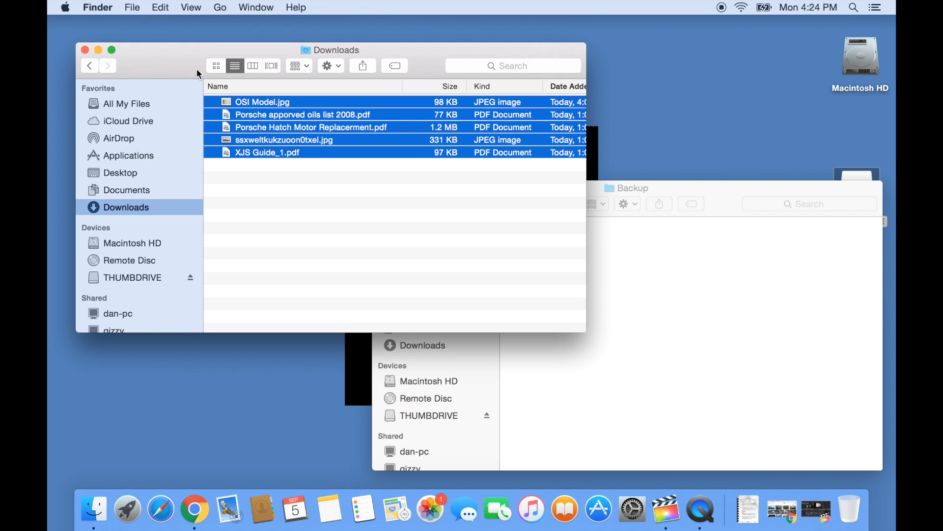
{"action": "left_click", "coordinate": [161, 7]}
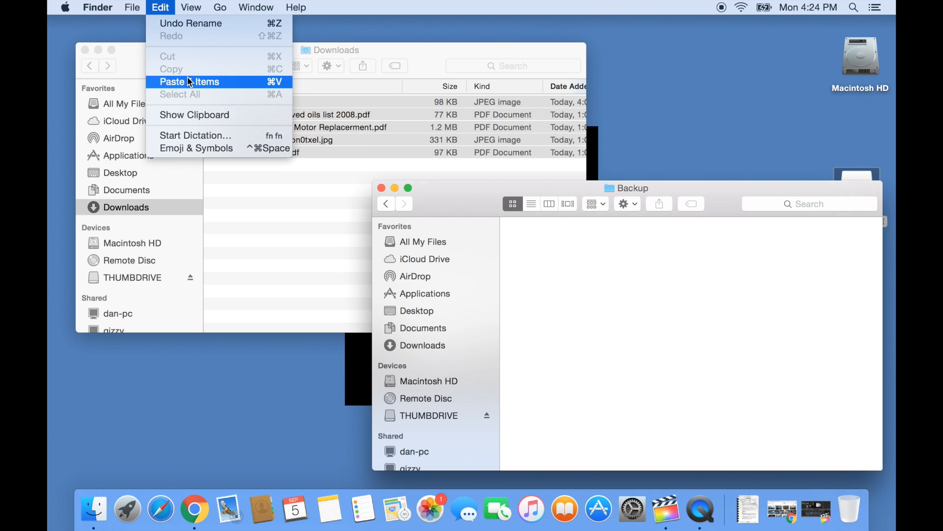
{"action": "left_click", "coordinate": [190, 81]}
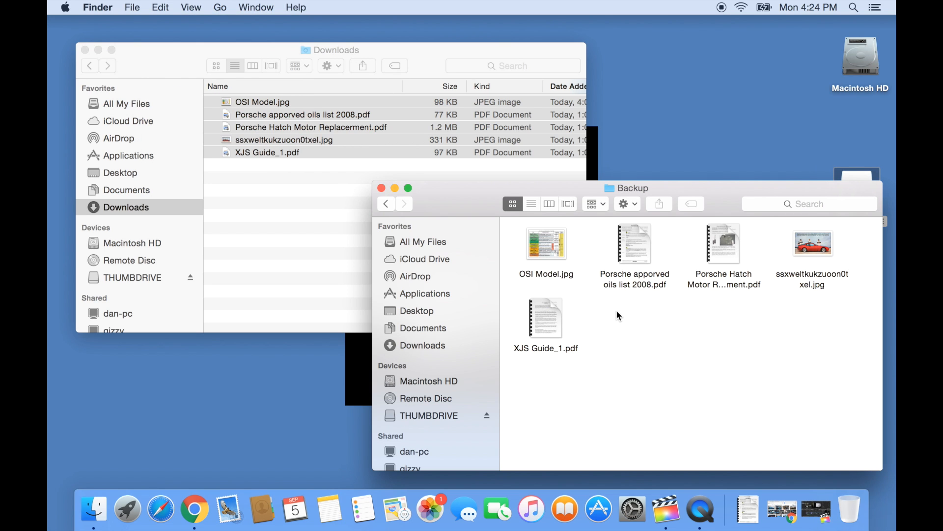
{"action": "mouse_move", "coordinate": [117, 137]}
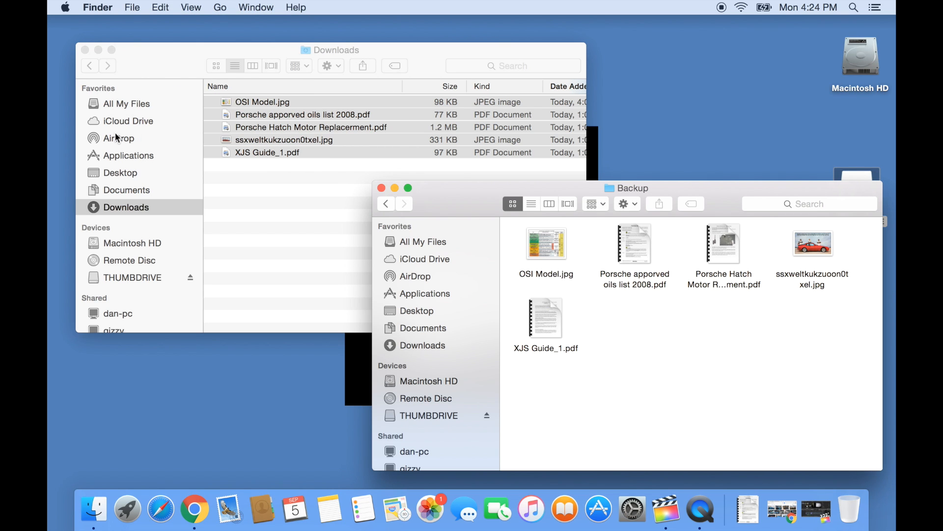
Create and open a new folder named Backup in iCloud Drive.
{"action": "left_click", "coordinate": [128, 121]}
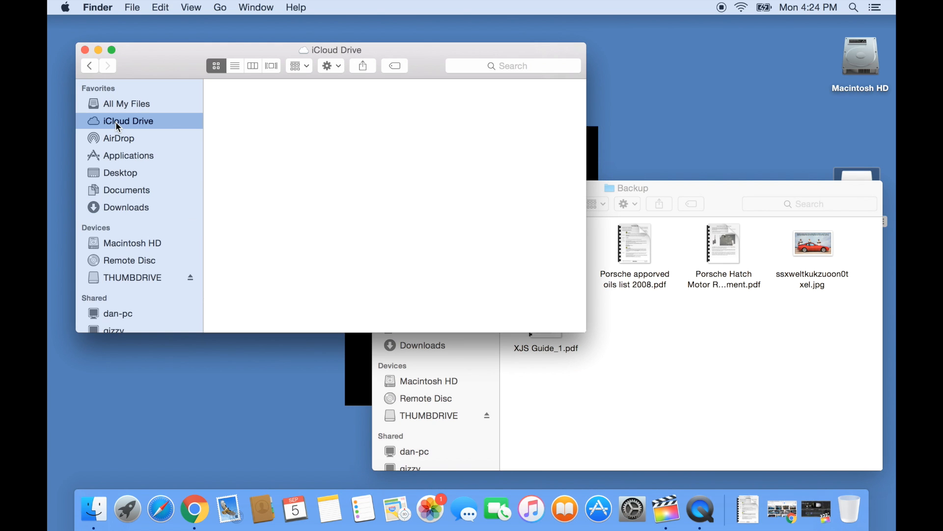
{"action": "left_click", "coordinate": [128, 121]}
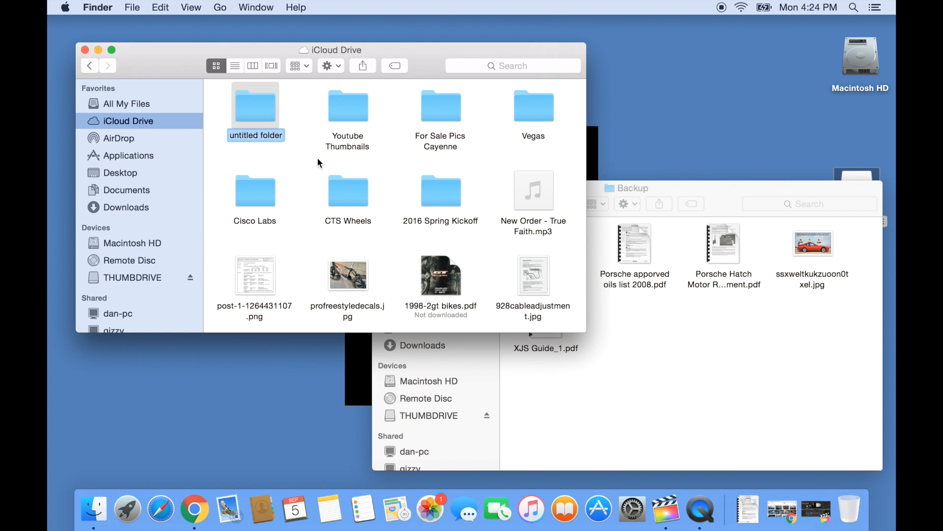
{"action": "type", "text": "Backup"}
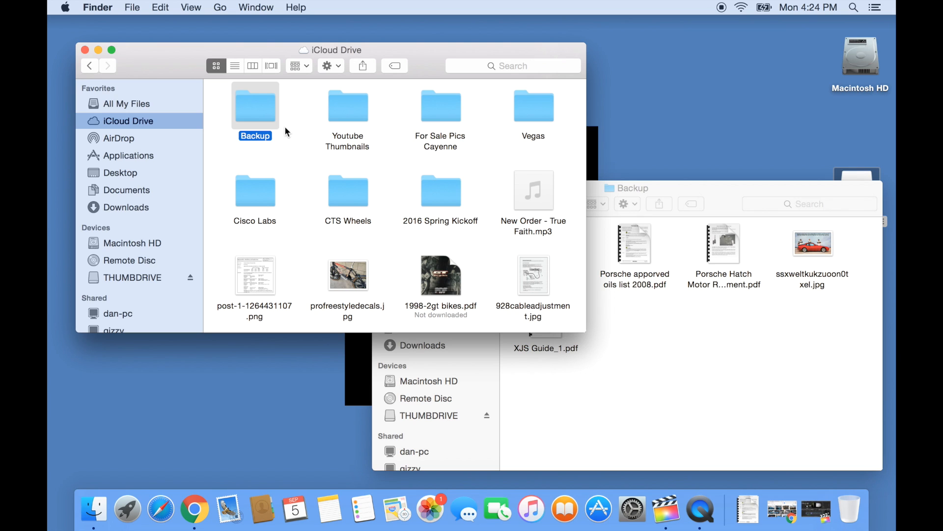
{"action": "double_click", "coordinate": [255, 105]}
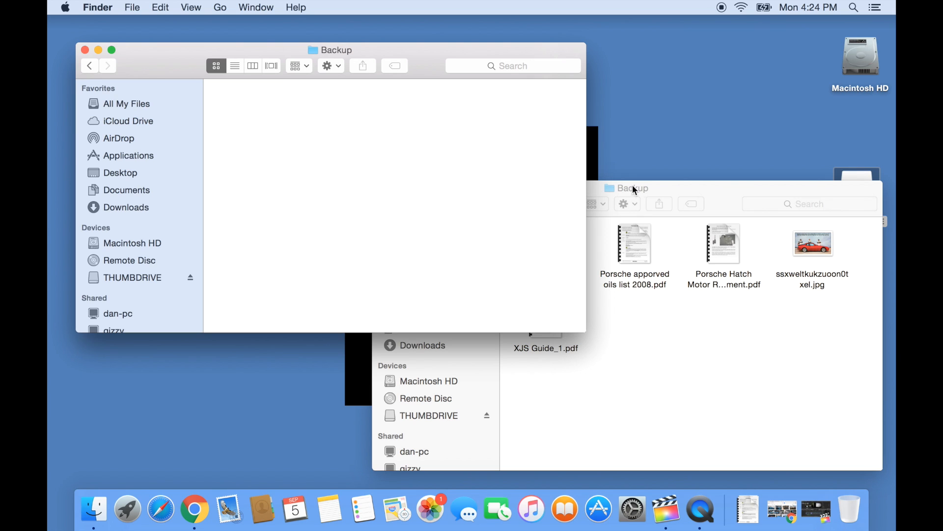
Drag OSI Model.jpg, XJS Guide_1.pdf and another Downloads file into Backup.
{"action": "left_click", "coordinate": [632, 188]}
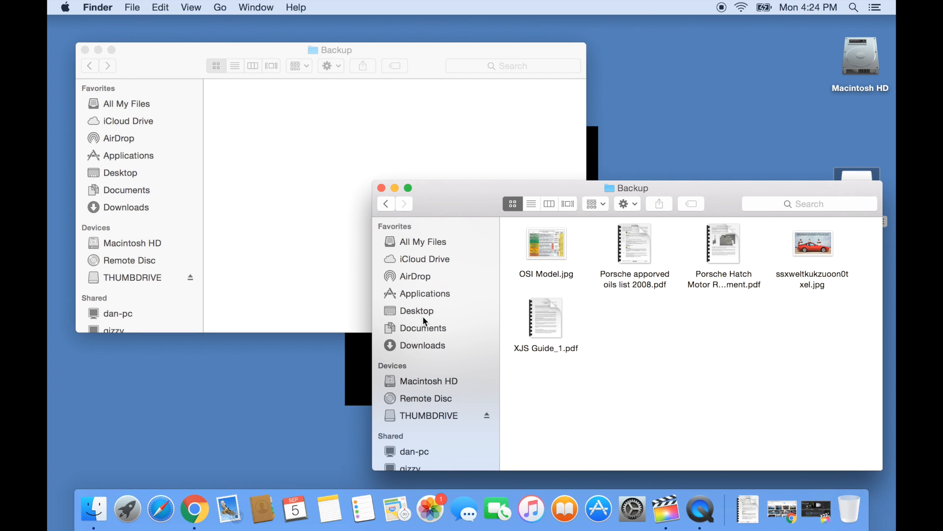
{"action": "mouse_move", "coordinate": [416, 347]}
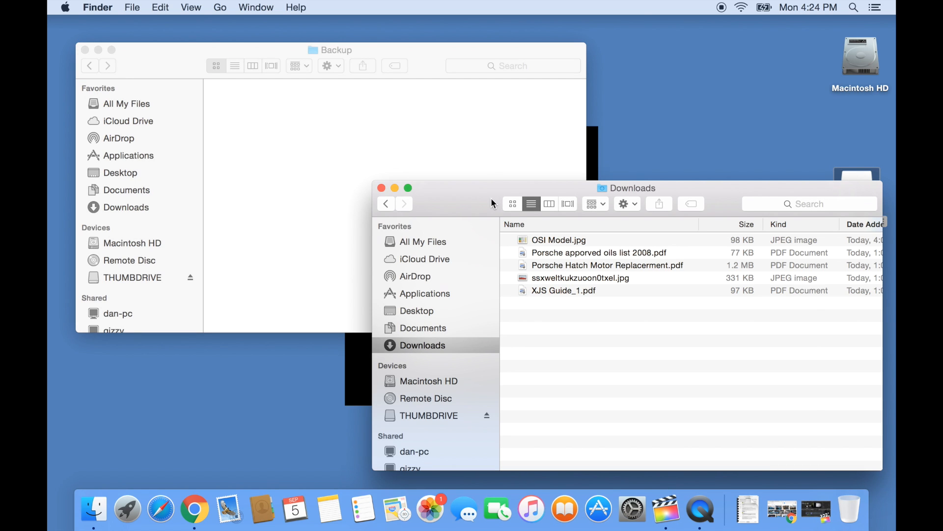
{"action": "left_click", "coordinate": [558, 240]}
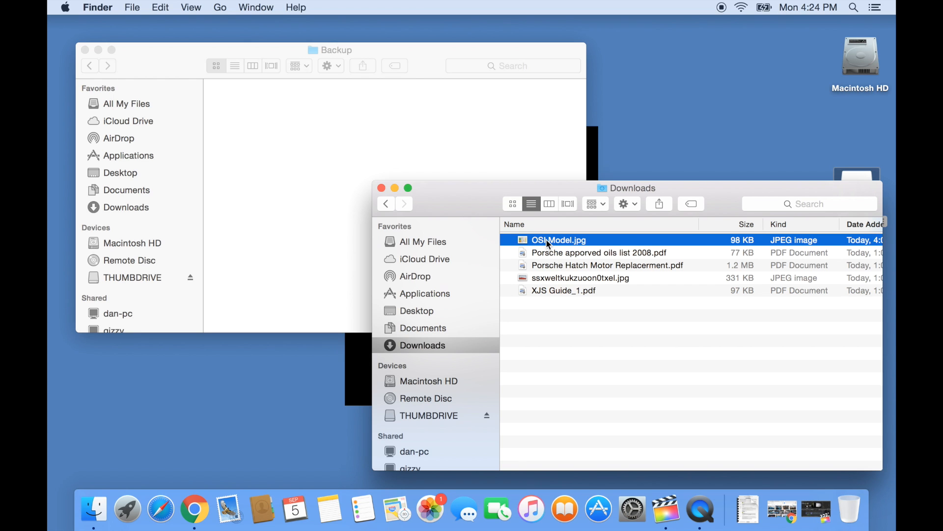
{"action": "left_click_drag", "start_coordinate": [558, 239], "coordinate": [313, 108]}
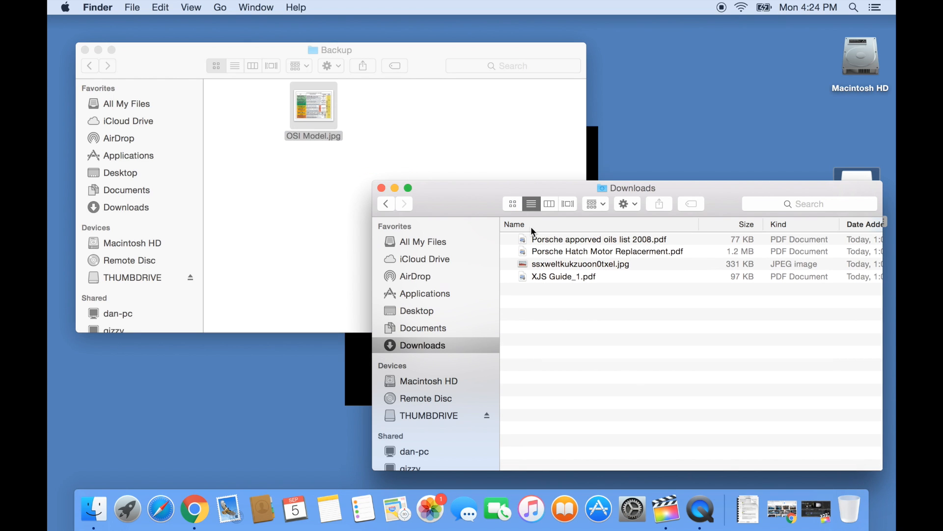
{"action": "left_click_drag", "start_coordinate": [564, 277], "coordinate": [310, 204]}
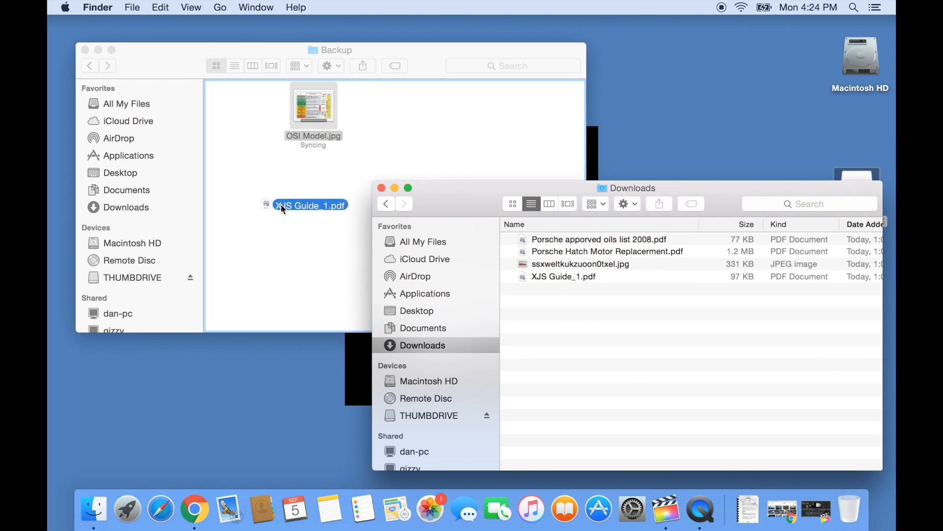
{"action": "left_click_drag", "start_coordinate": [564, 276], "coordinate": [301, 178]}
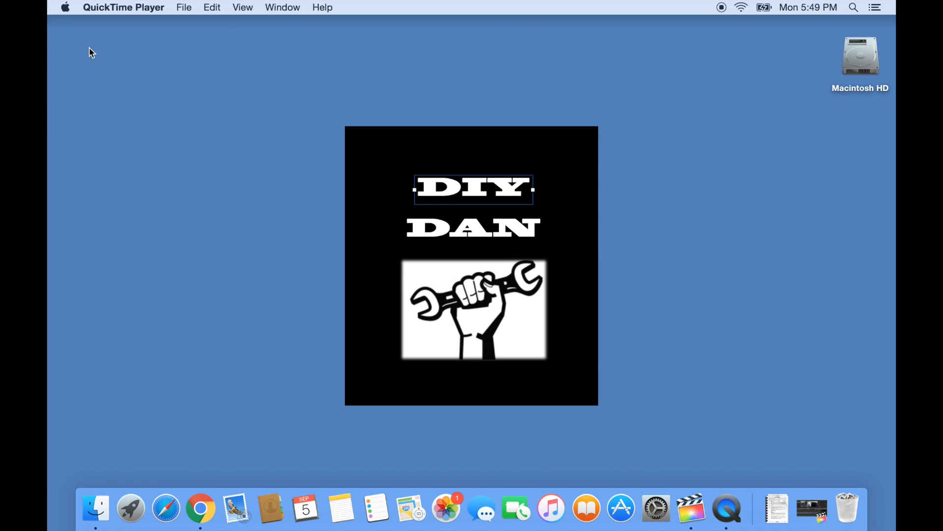
Choose Shut Down from the Apple menu and confirm it.
{"action": "left_click", "coordinate": [65, 8]}
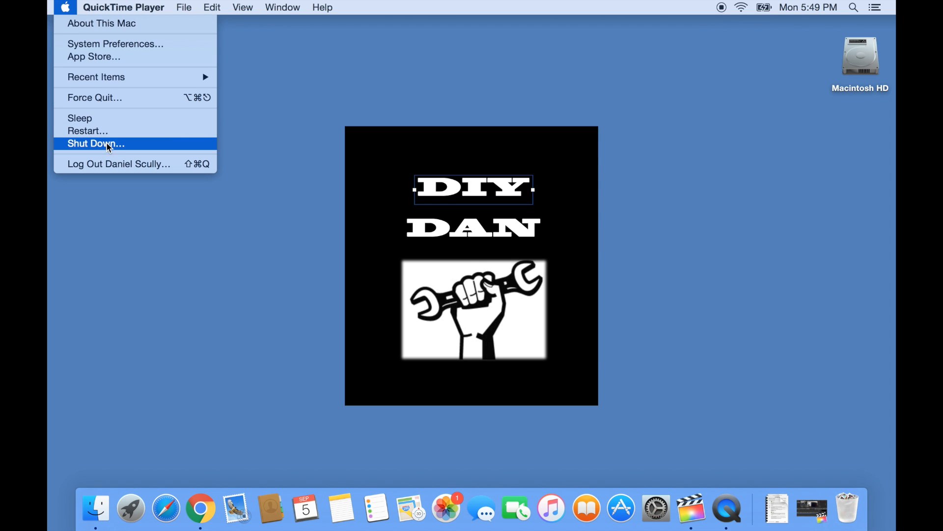
{"action": "left_click", "coordinate": [95, 143]}
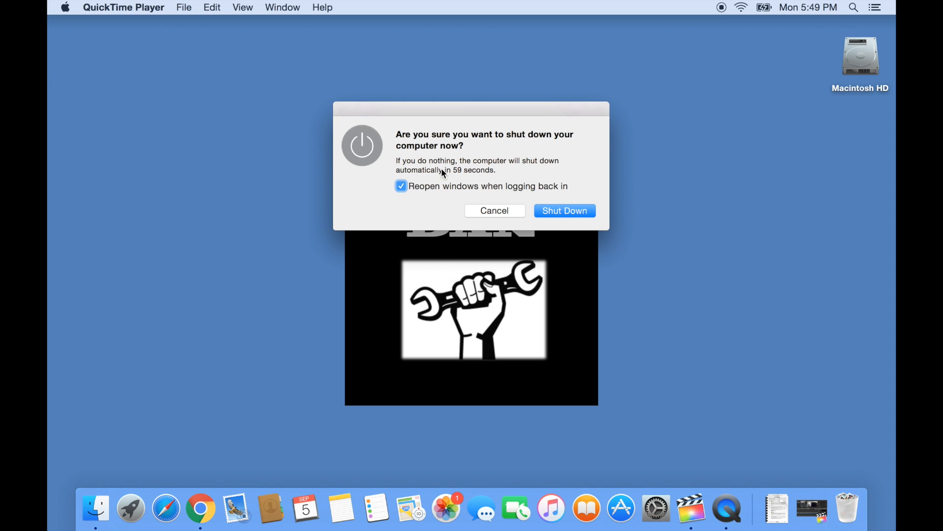
{"action": "mouse_move", "coordinate": [564, 210]}
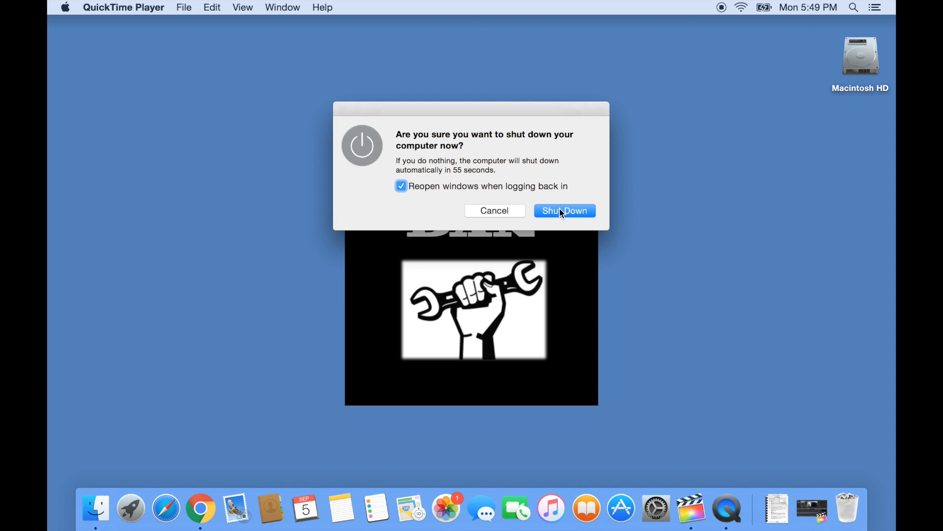
{"action": "left_click", "coordinate": [564, 211]}
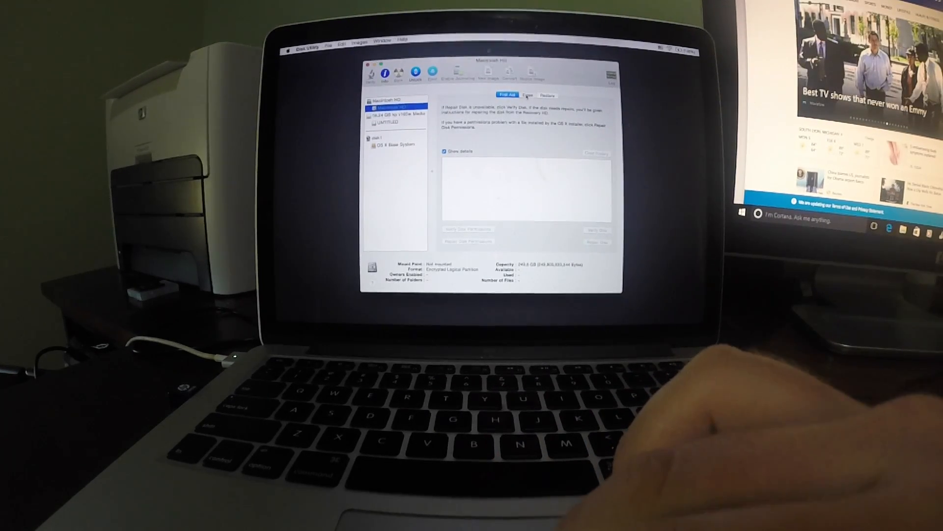
Erase Macintosh HD from Disk Utility's Erase tab and confirm.
{"action": "left_click", "coordinate": [528, 94]}
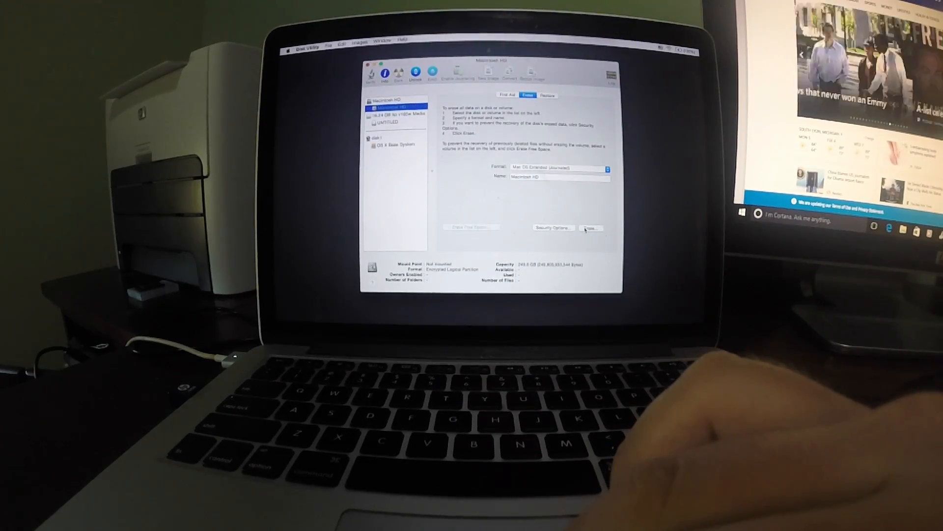
{"action": "left_click", "coordinate": [590, 228]}
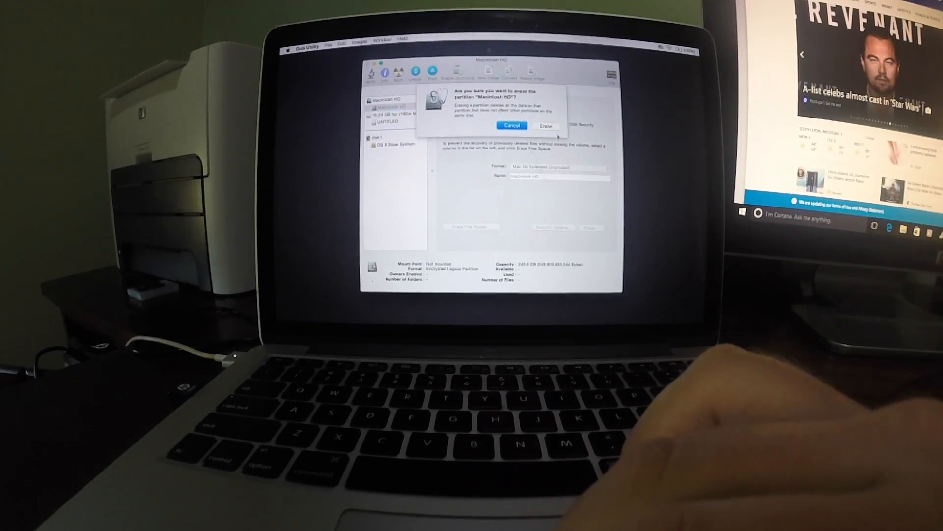
{"action": "left_click", "coordinate": [545, 126]}
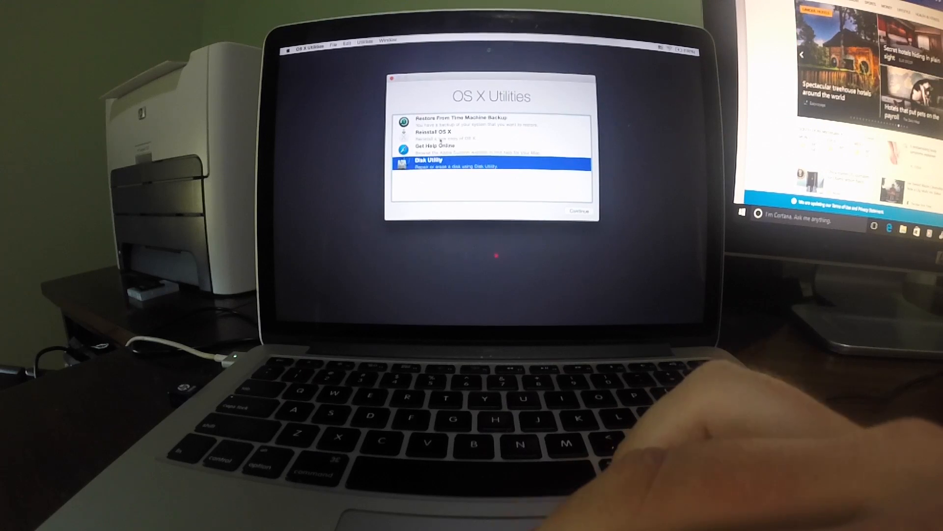
Choose Reinstall OS X from the OS X Utilities list.
{"action": "left_click", "coordinate": [440, 131]}
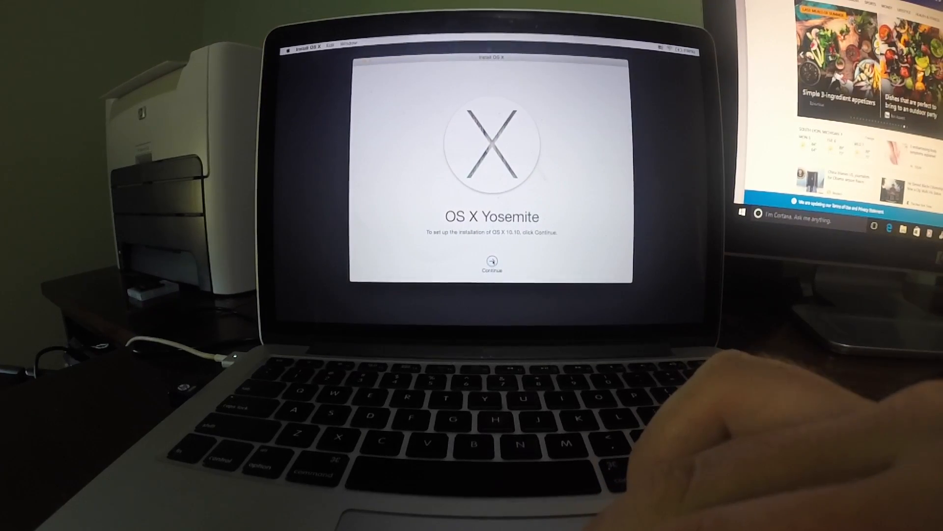
Verify eligibility, agree to the license, and install OS X Yosemite on Macintosh HD.
{"action": "left_click", "coordinate": [491, 265]}
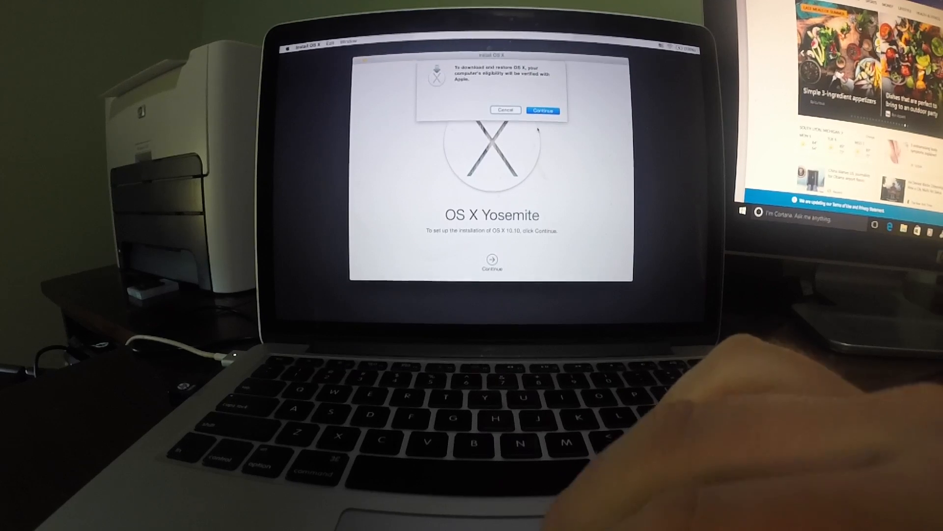
{"action": "left_click", "coordinate": [542, 110]}
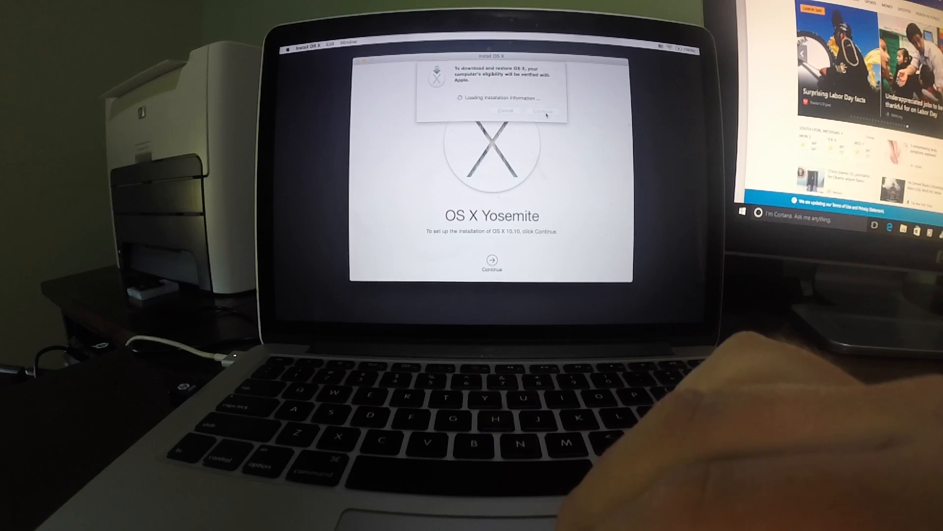
{"action": "left_click", "coordinate": [492, 260]}
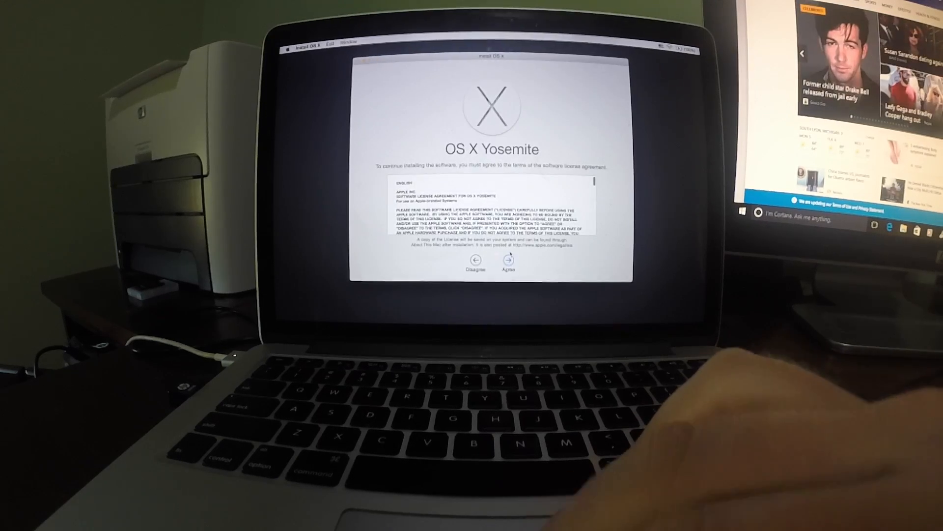
{"action": "left_click", "coordinate": [509, 260]}
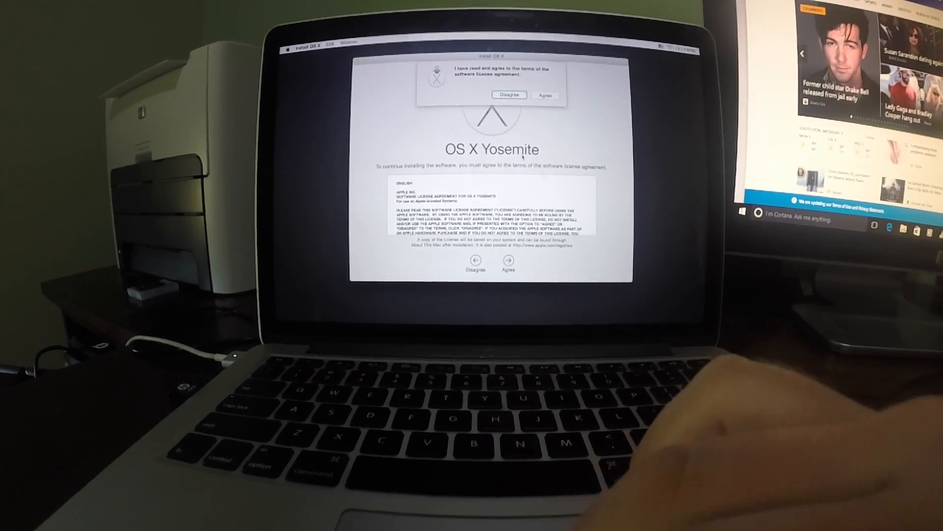
{"action": "left_click", "coordinate": [545, 95]}
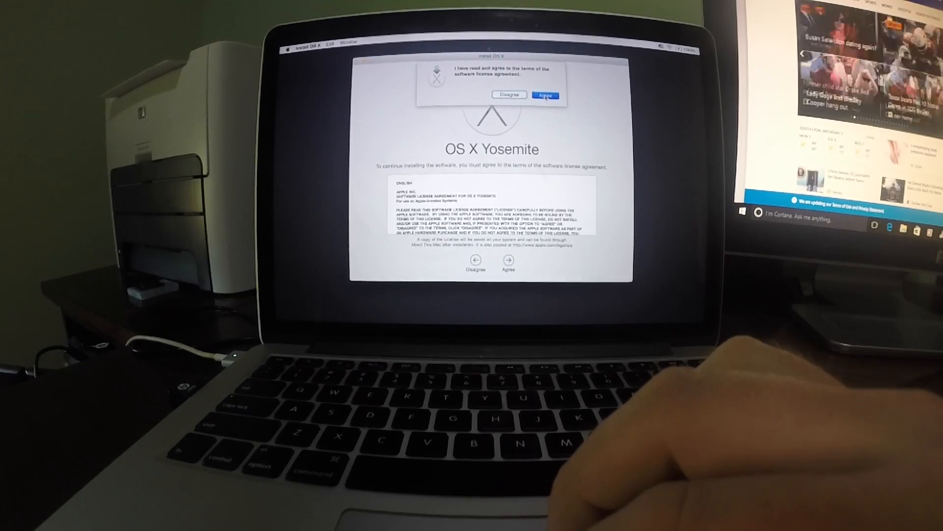
{"action": "left_click", "coordinate": [543, 94]}
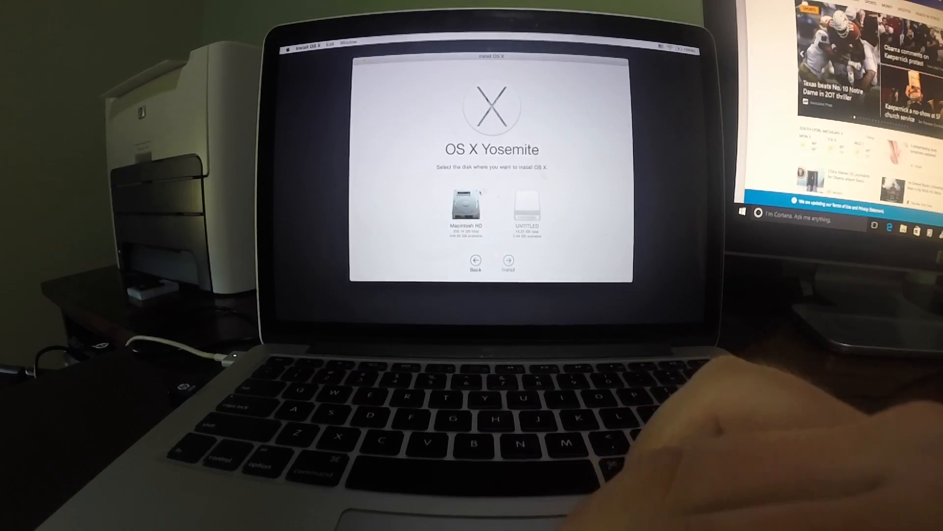
{"action": "left_click", "coordinate": [466, 207]}
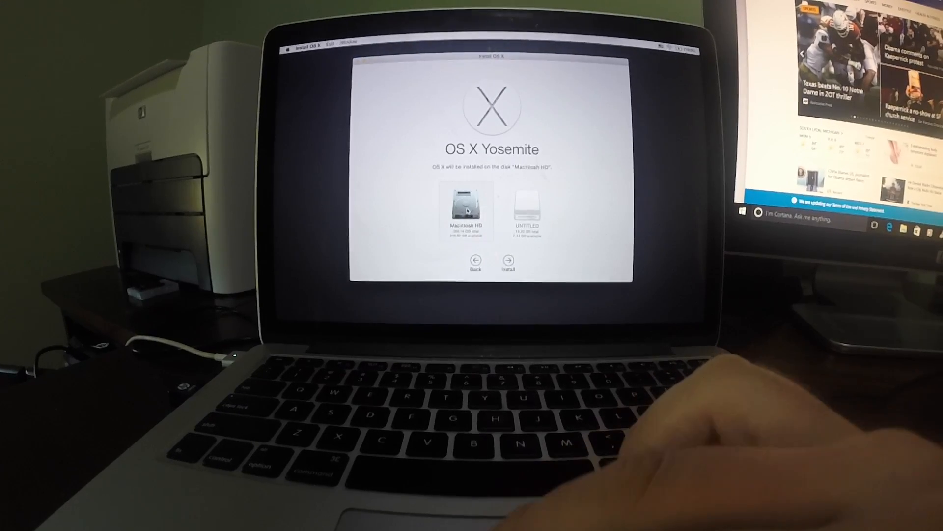
{"action": "left_click", "coordinate": [507, 260]}
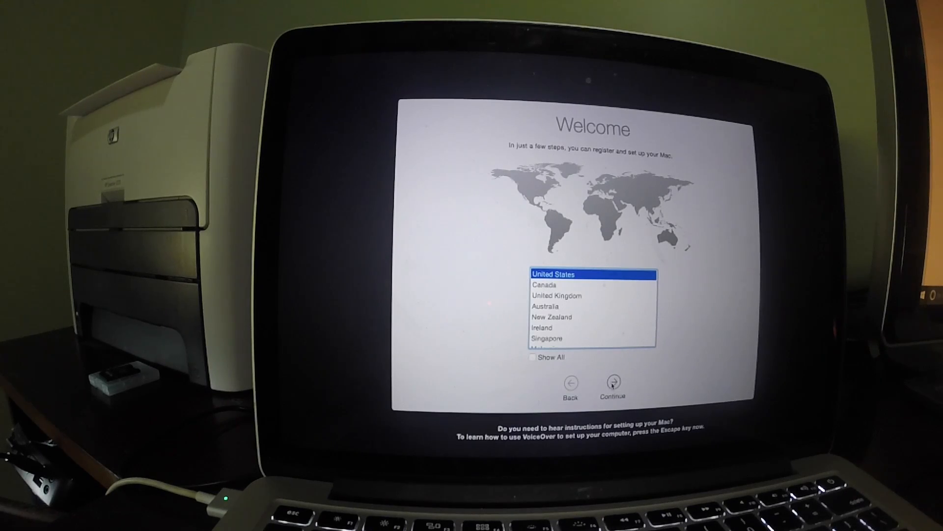
Keep United States and the U.S. keyboard, then join the Home Wi-Fi network.
{"action": "left_click", "coordinate": [611, 383]}
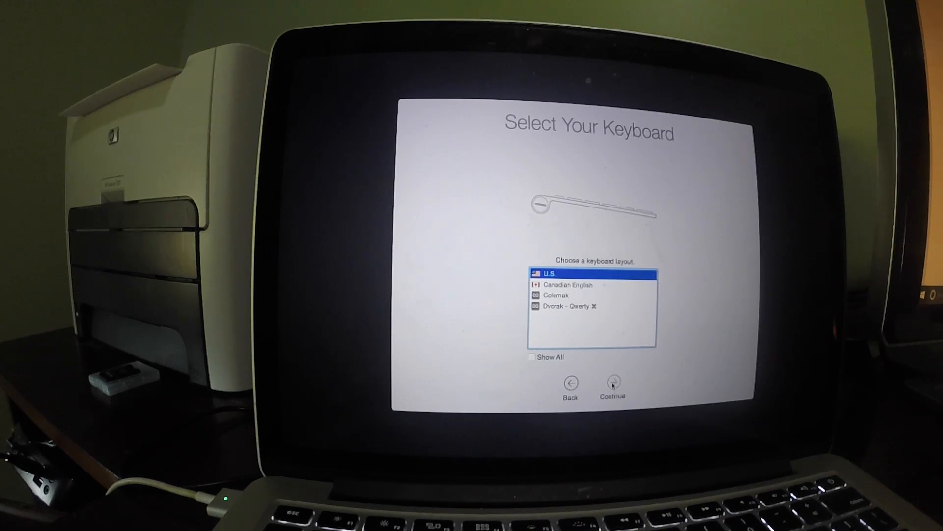
{"action": "left_click", "coordinate": [612, 383]}
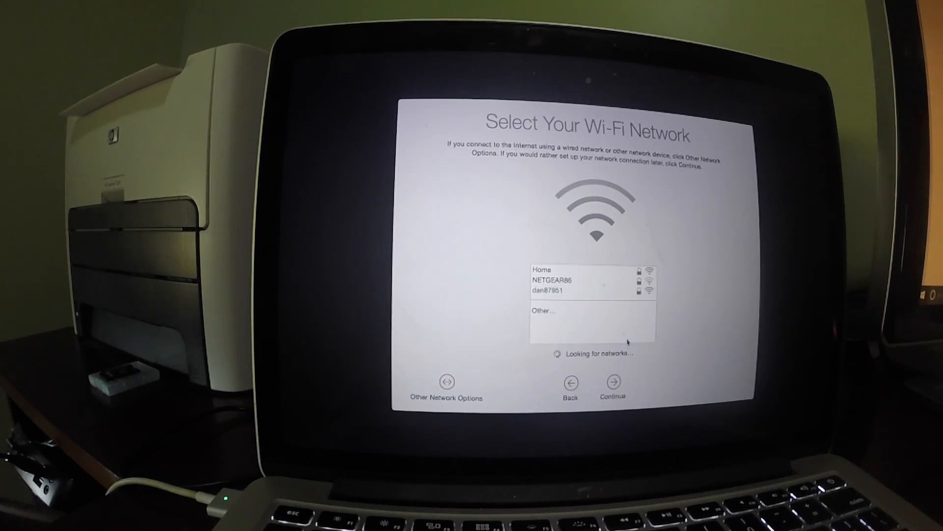
{"action": "left_click", "coordinate": [542, 269]}
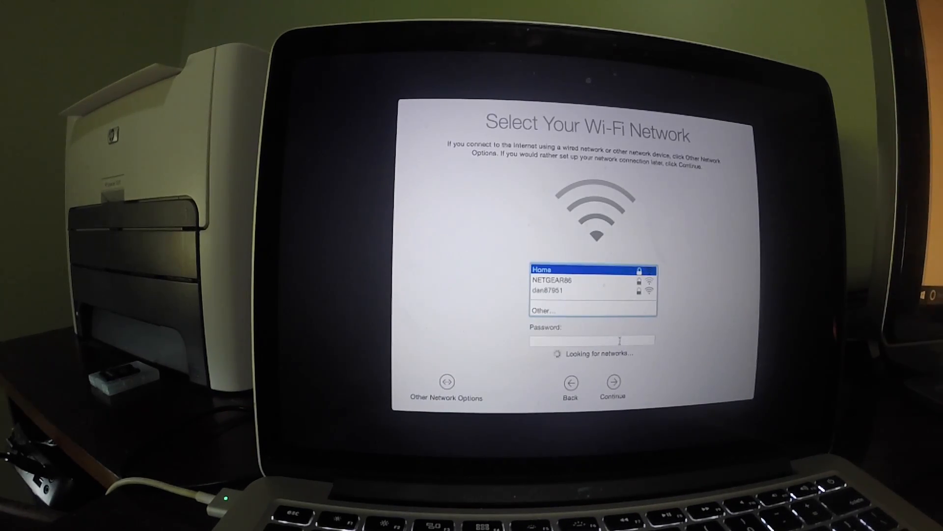
{"action": "left_click", "coordinate": [592, 340]}
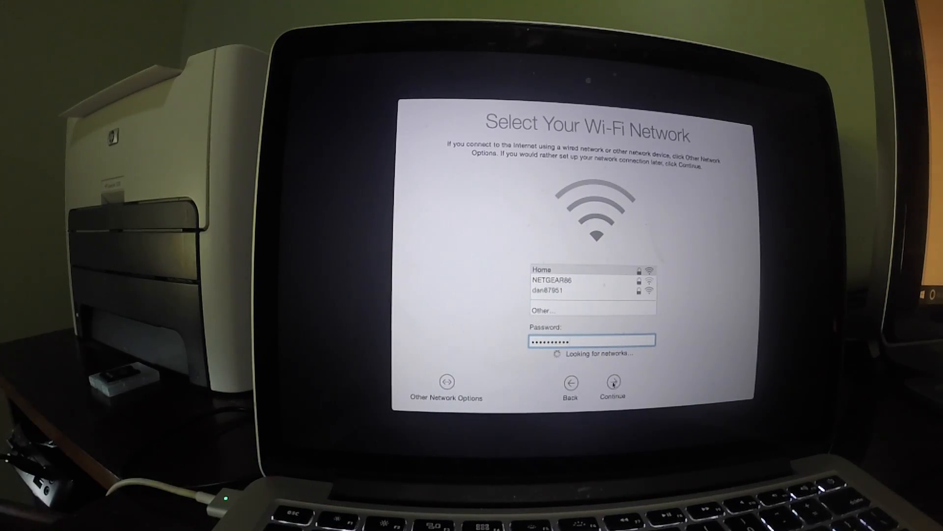
{"action": "left_click", "coordinate": [612, 383]}
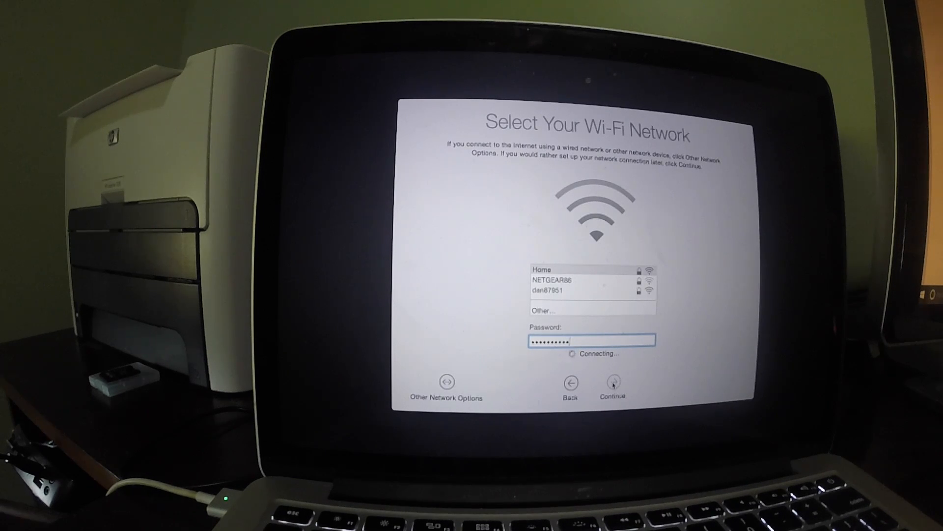
{"action": "left_click", "coordinate": [612, 383]}
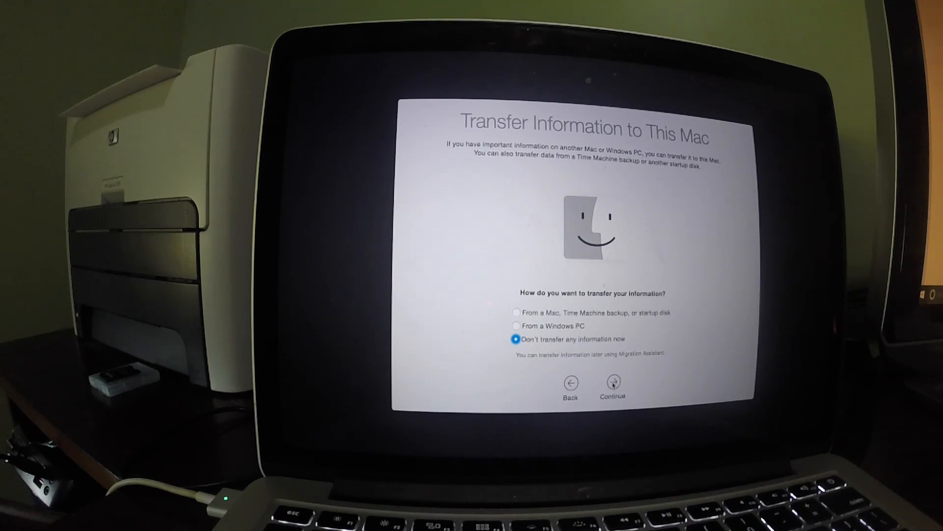
Skip transferring information, enter the Apple ID, and agree to the license terms.
{"action": "left_click", "coordinate": [612, 383]}
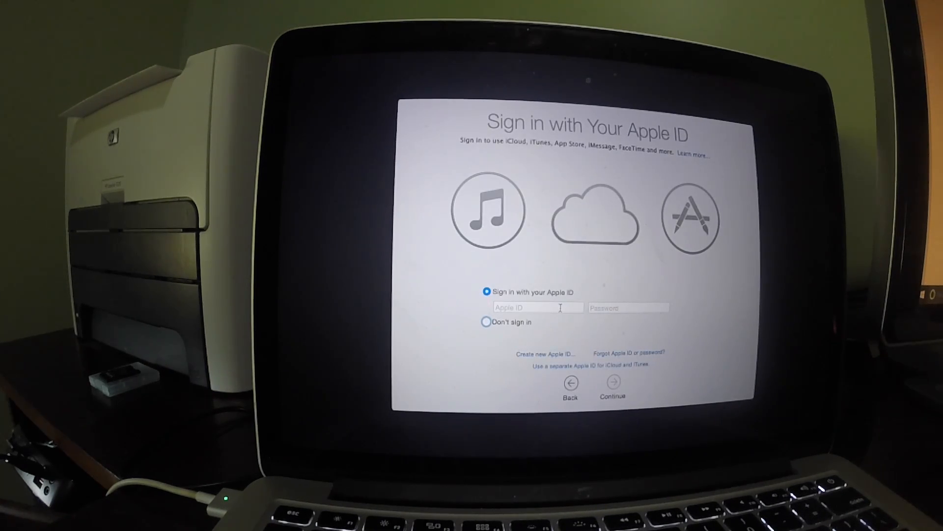
{"action": "left_click", "coordinate": [537, 308]}
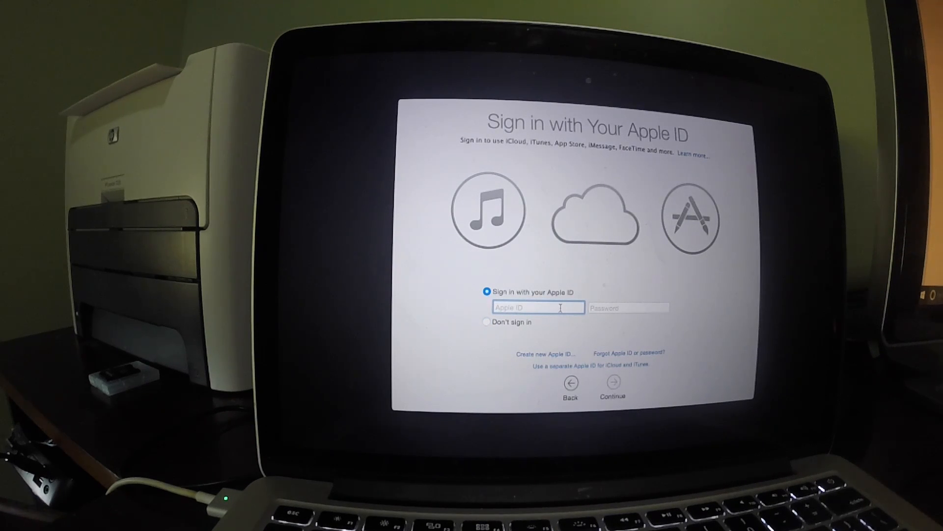
{"action": "left_click", "coordinate": [612, 382]}
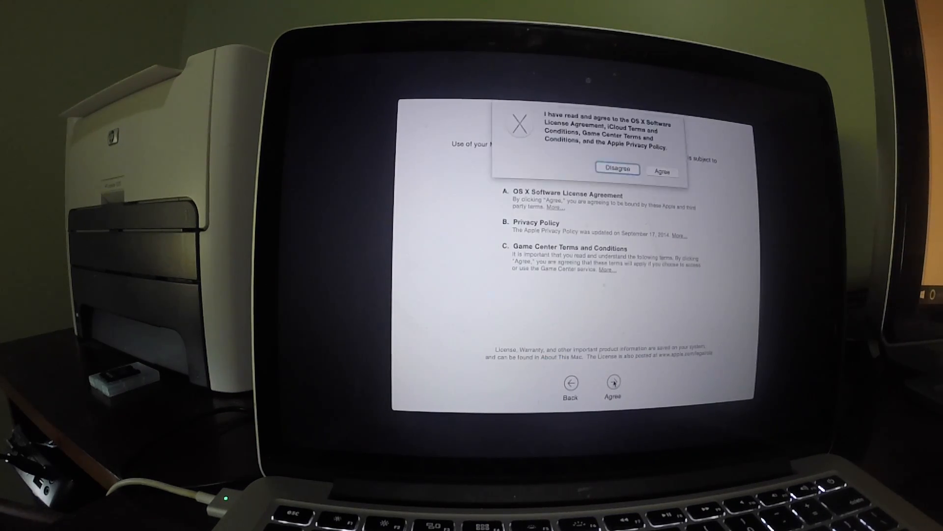
{"action": "left_click", "coordinate": [662, 171]}
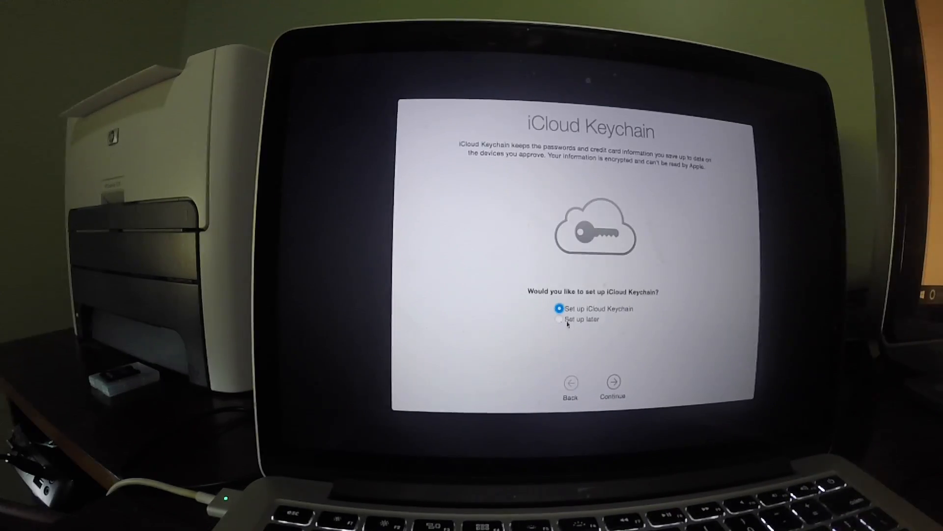
Set up iCloud Keychain later, leave FileVault off, and accept diagnostics sharing.
{"action": "left_click", "coordinate": [613, 383]}
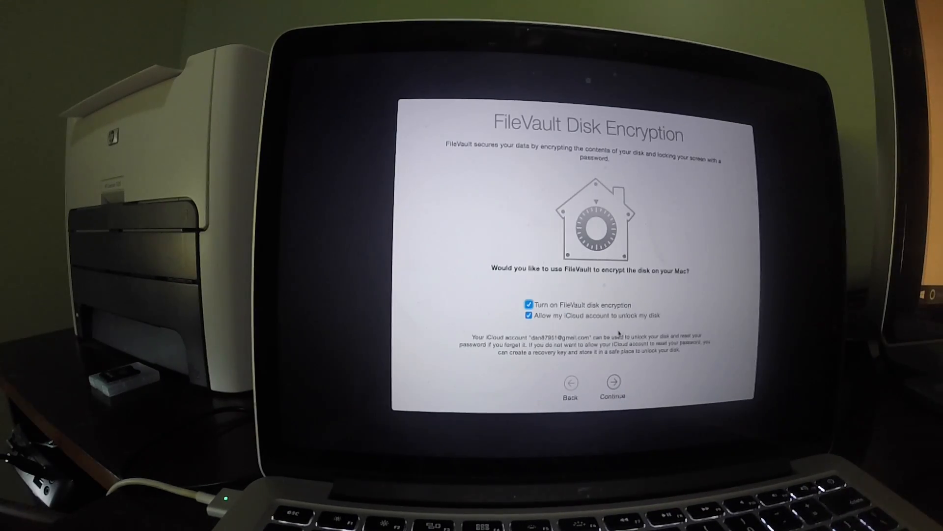
{"action": "left_click", "coordinate": [528, 304]}
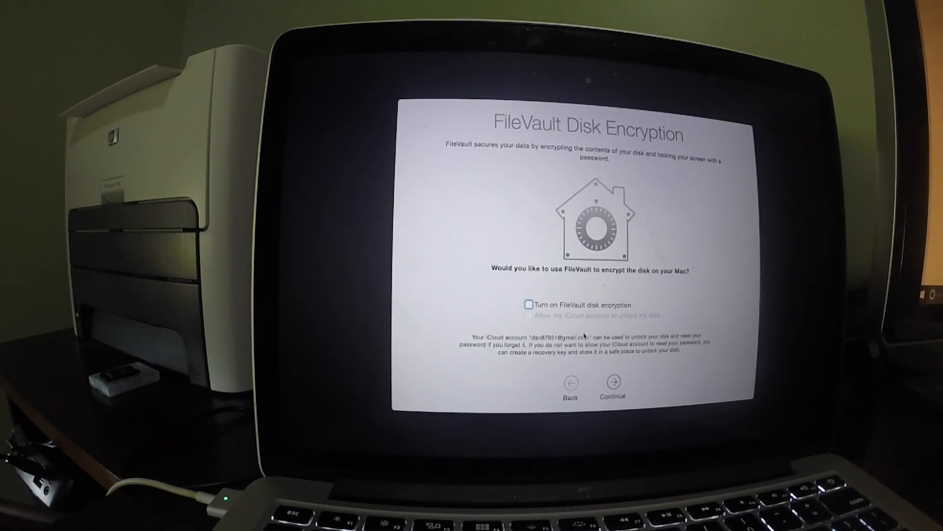
{"action": "left_click", "coordinate": [611, 382]}
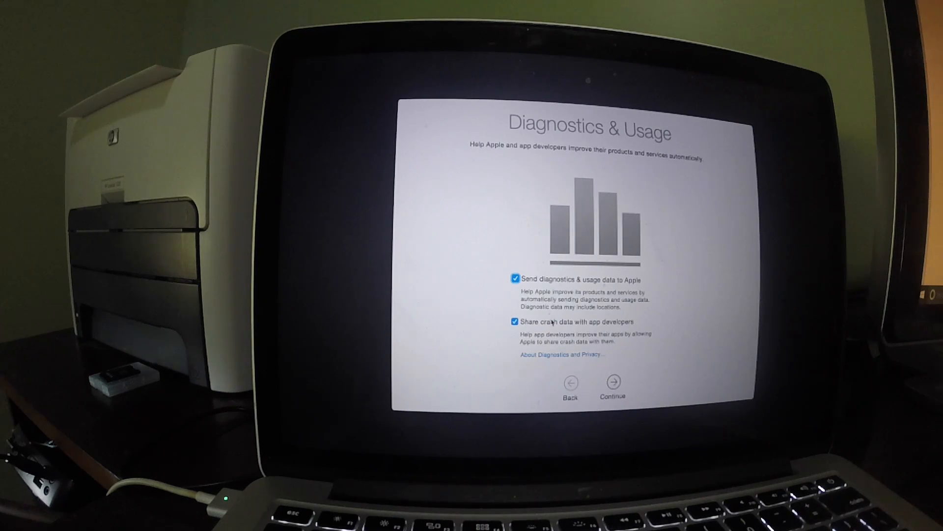
{"action": "left_click", "coordinate": [612, 382]}
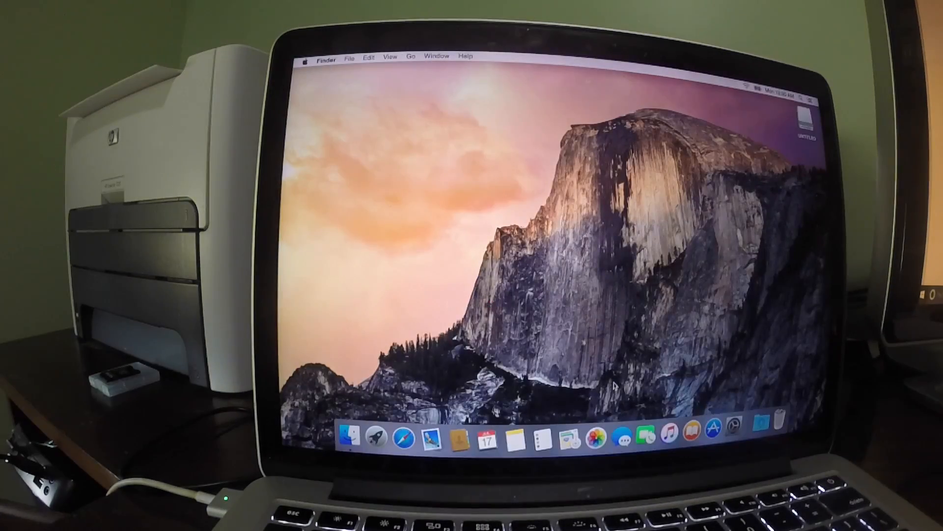
Open the Backup folder in iCloud Drive.
{"action": "left_click", "coordinate": [306, 55]}
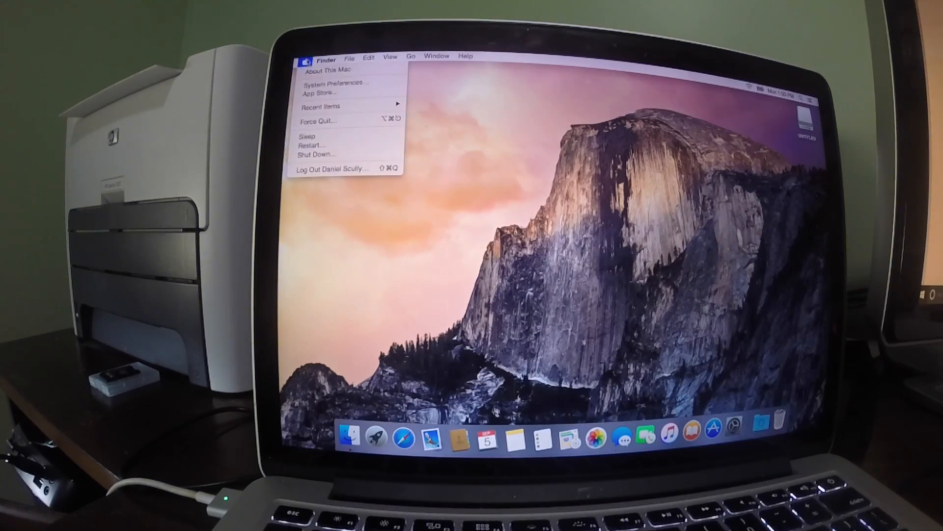
{"action": "left_click", "coordinate": [463, 123]}
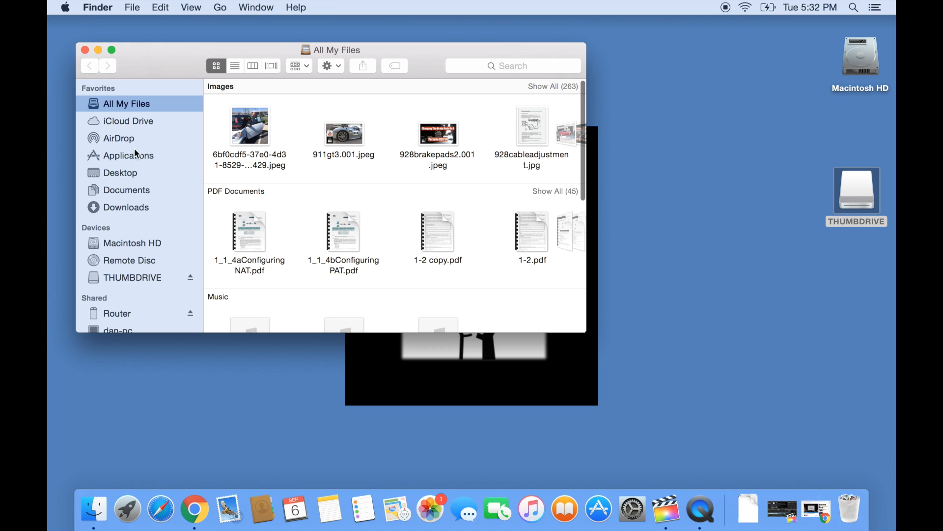
{"action": "left_click", "coordinate": [128, 121]}
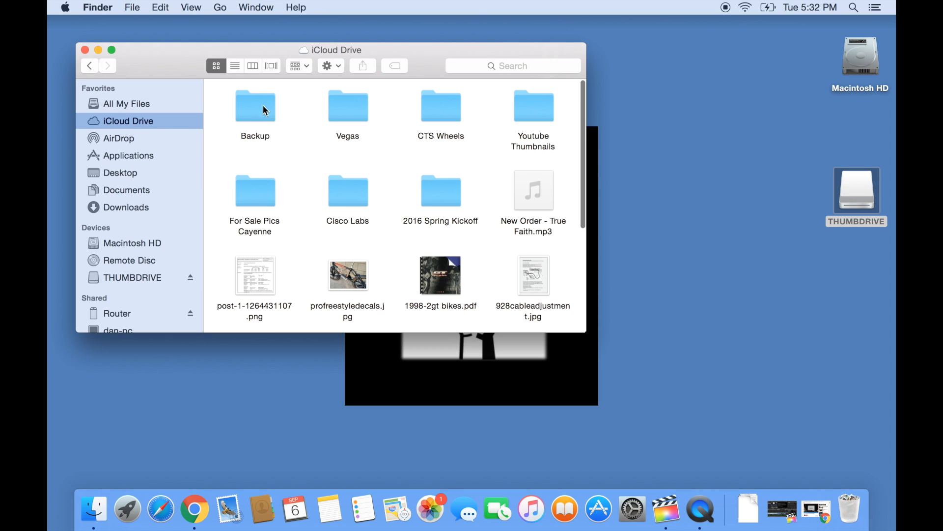
{"action": "double_click", "coordinate": [255, 107]}
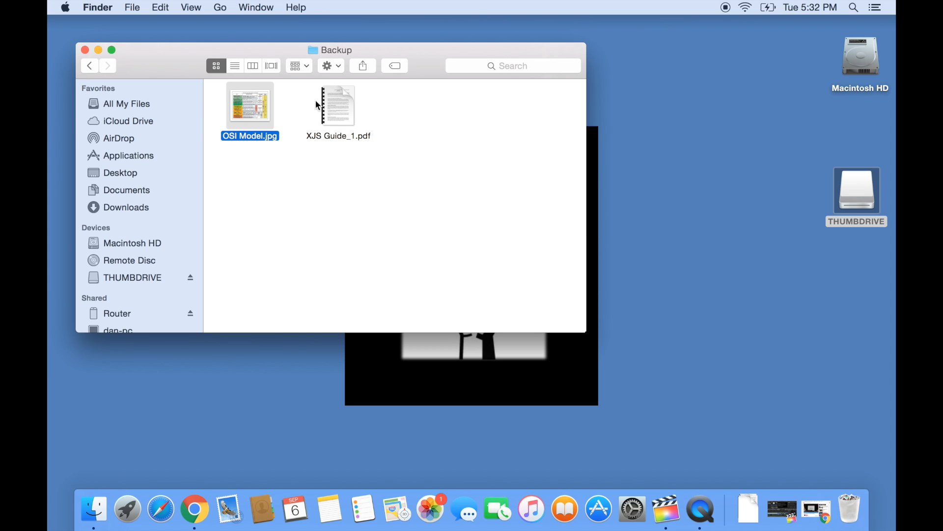
Copy OSI Model.jpg and XJS Guide_1.pdf, then paste them into Downloads.
{"action": "left_click", "coordinate": [160, 7]}
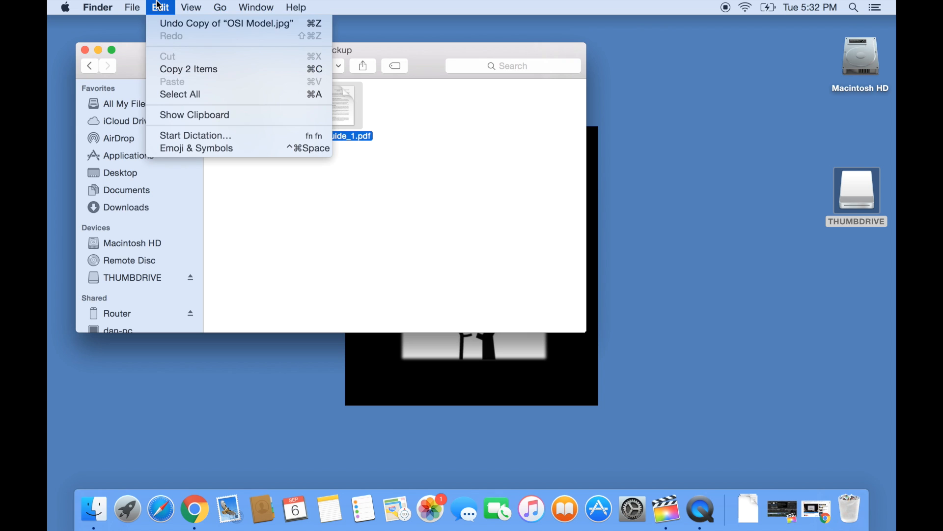
{"action": "left_click", "coordinate": [126, 207]}
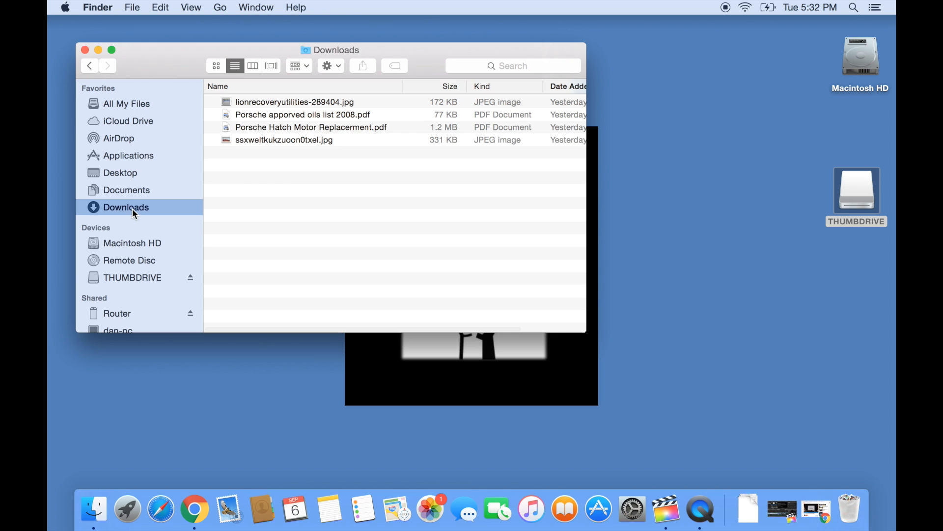
{"action": "left_click", "coordinate": [160, 8]}
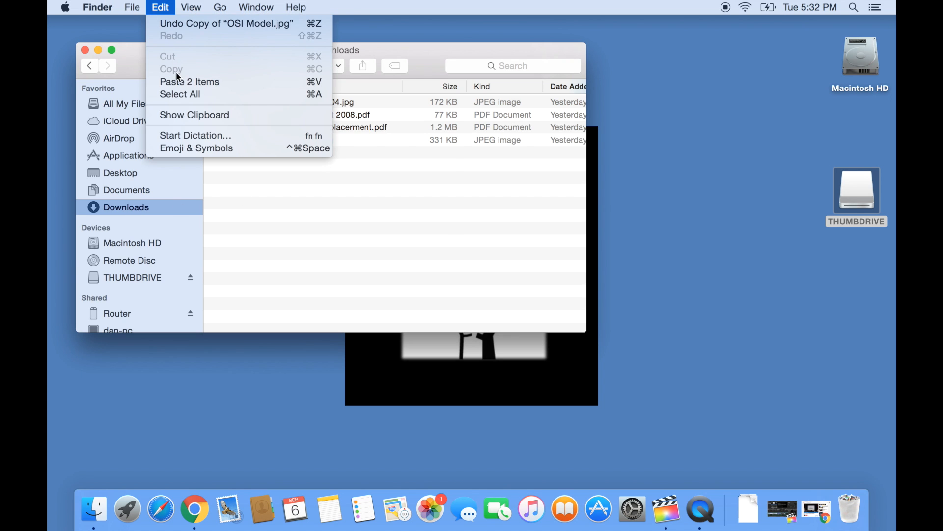
{"action": "left_click", "coordinate": [189, 81]}
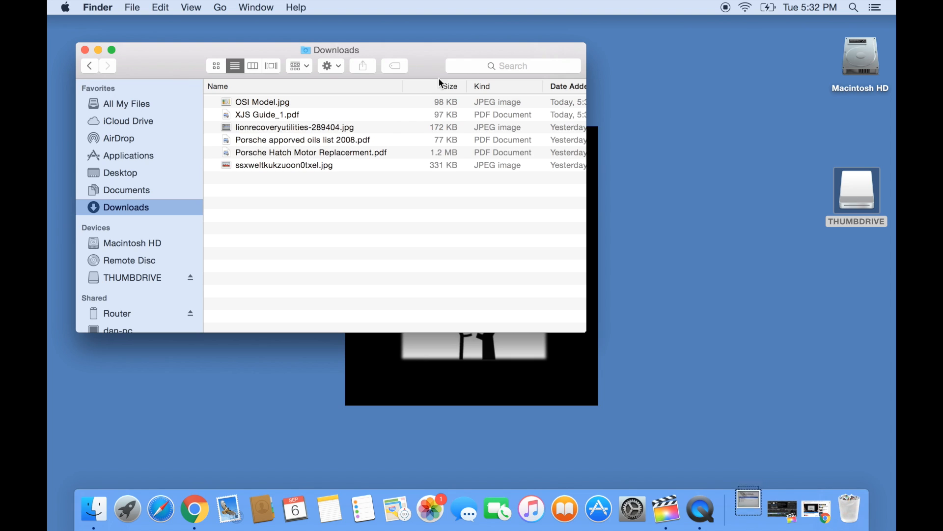